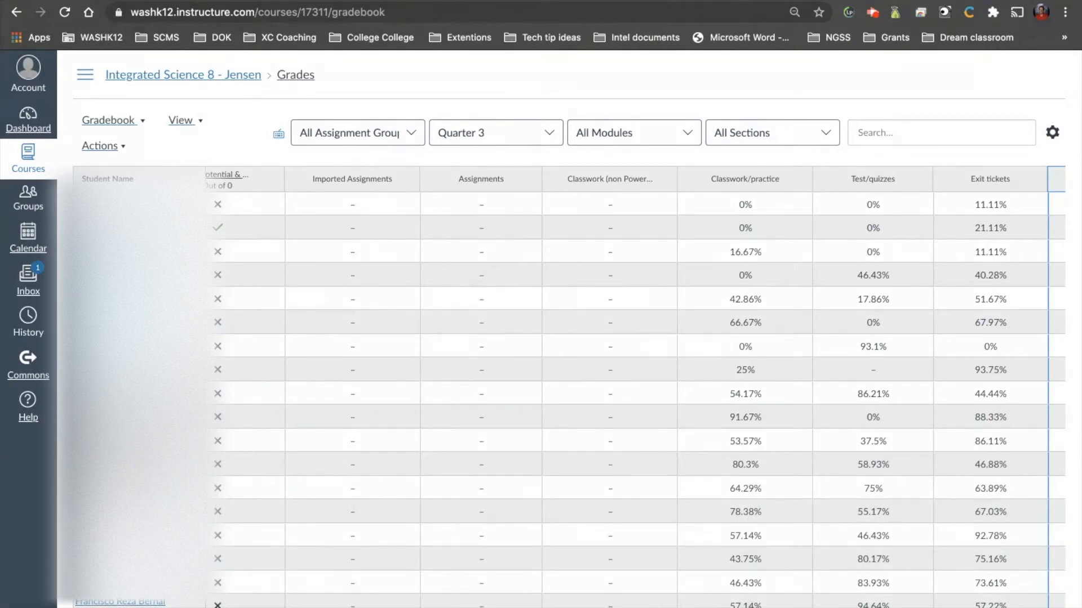
pyautogui.moveTo(991, 299)
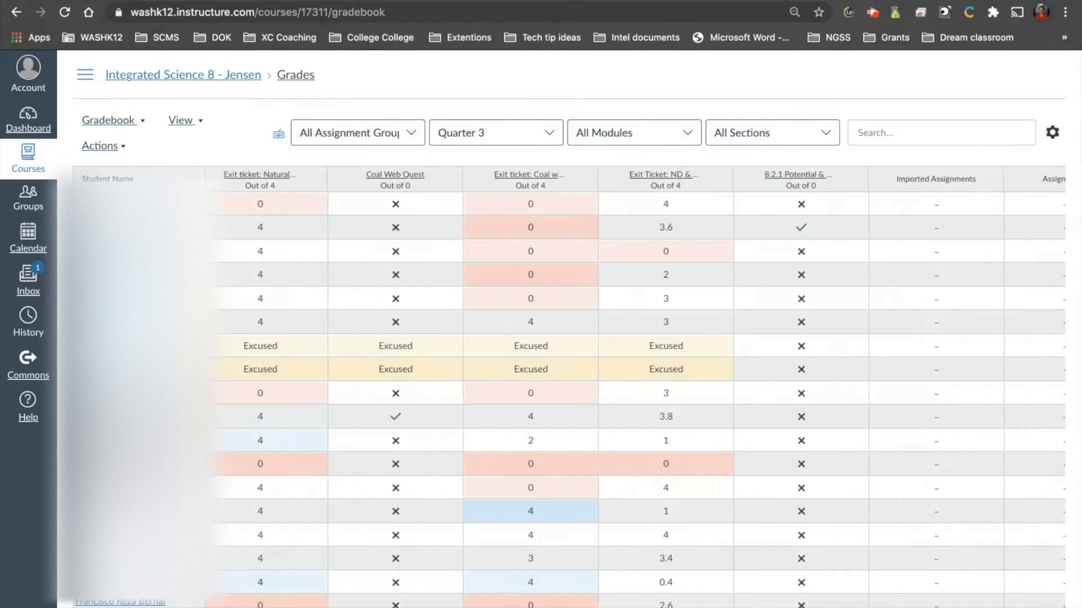
# Move the Total column to the front of the gradebook via its header options menu
pyautogui.hscroll(-3)
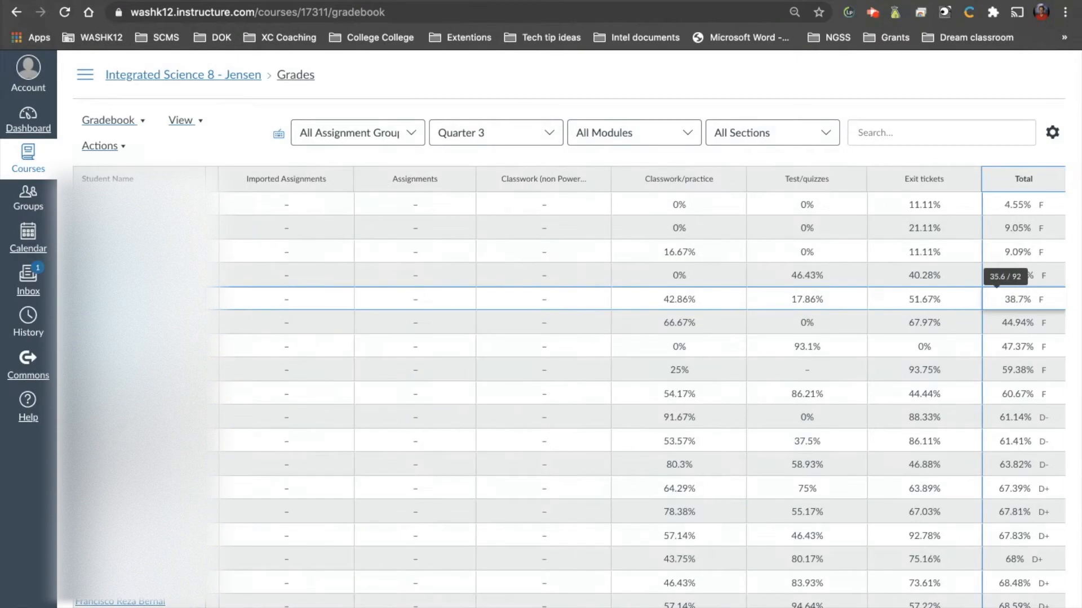
pyautogui.moveTo(1061, 237)
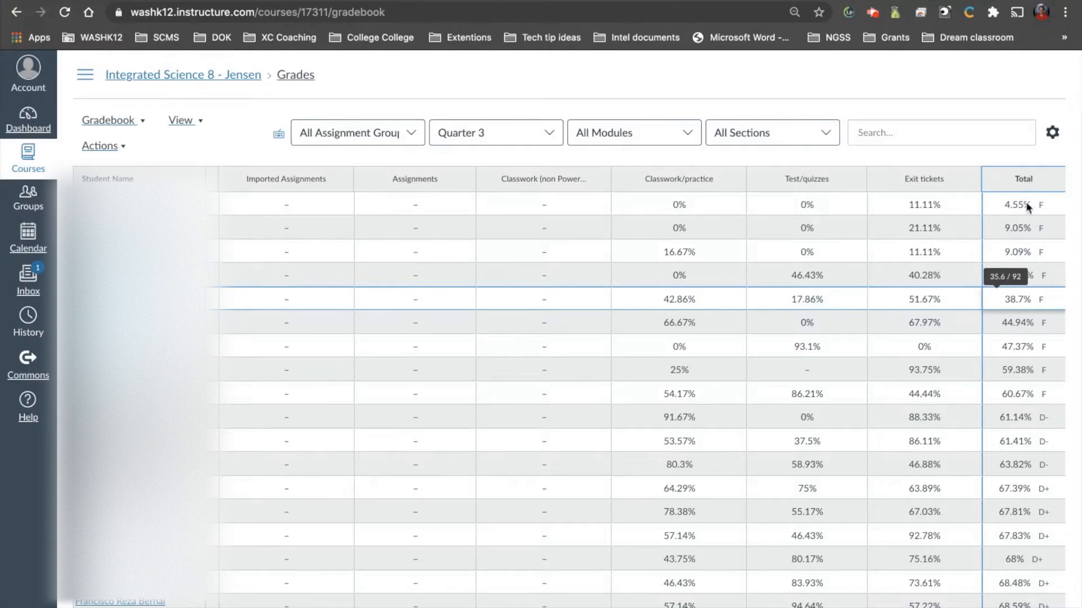
pyautogui.moveTo(1012, 308)
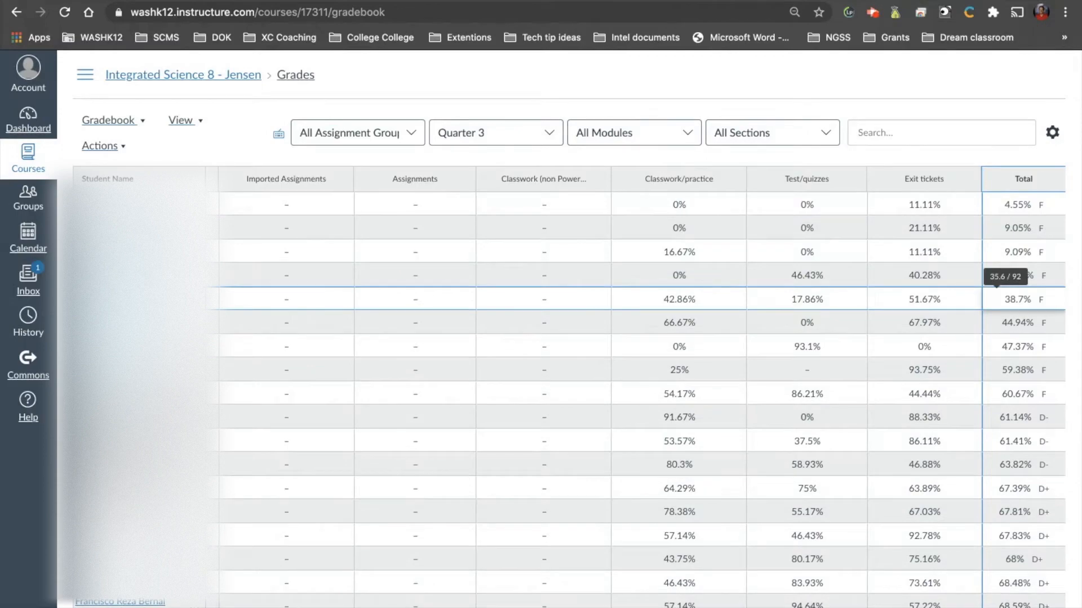
pyautogui.moveTo(1003, 307)
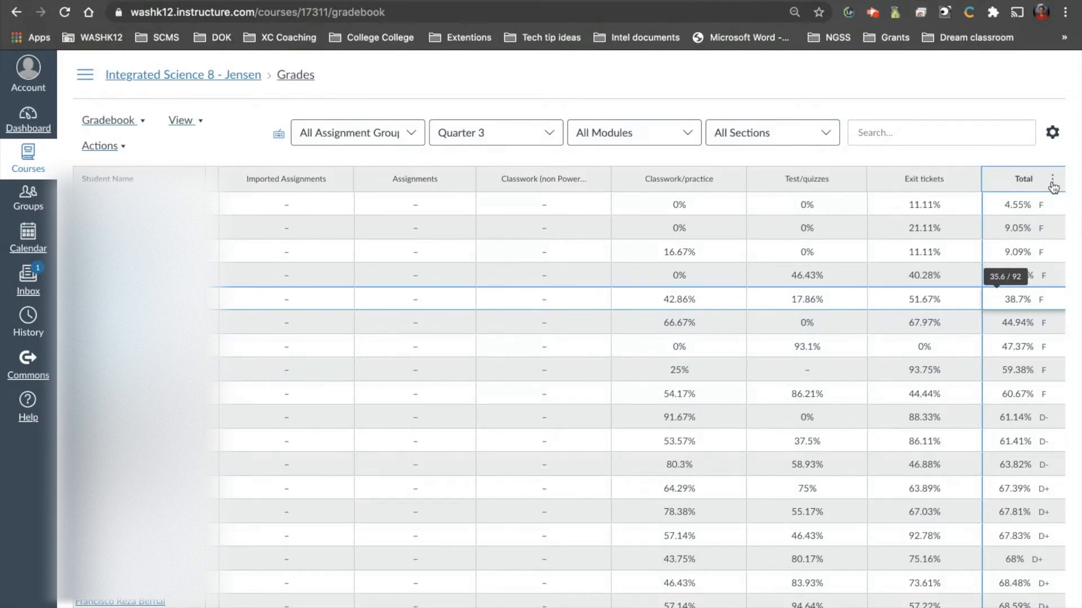
pyautogui.click(1053, 184)
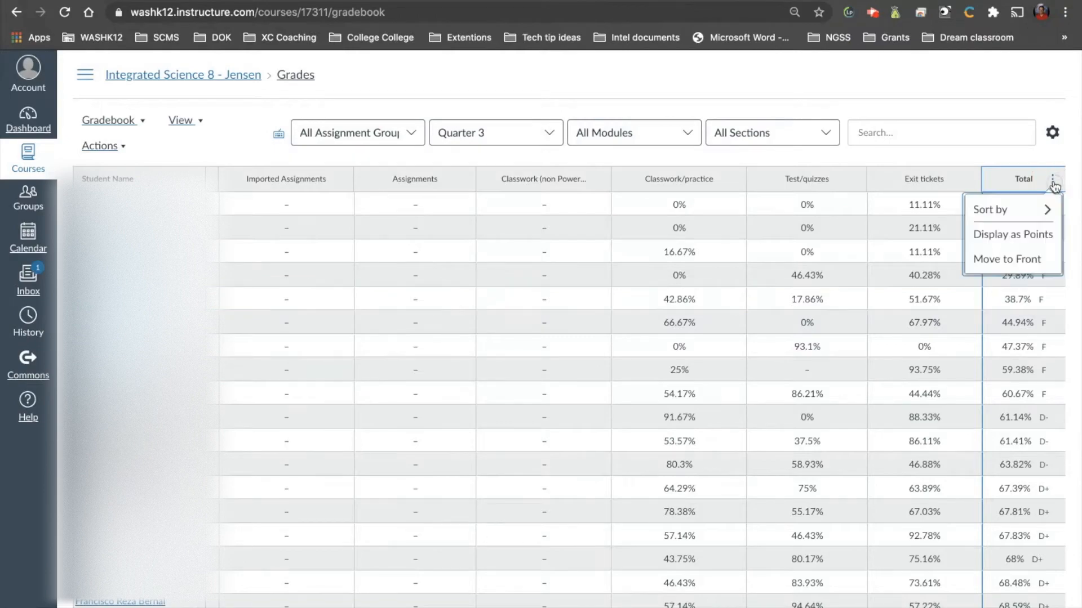
pyautogui.moveTo(1012, 259)
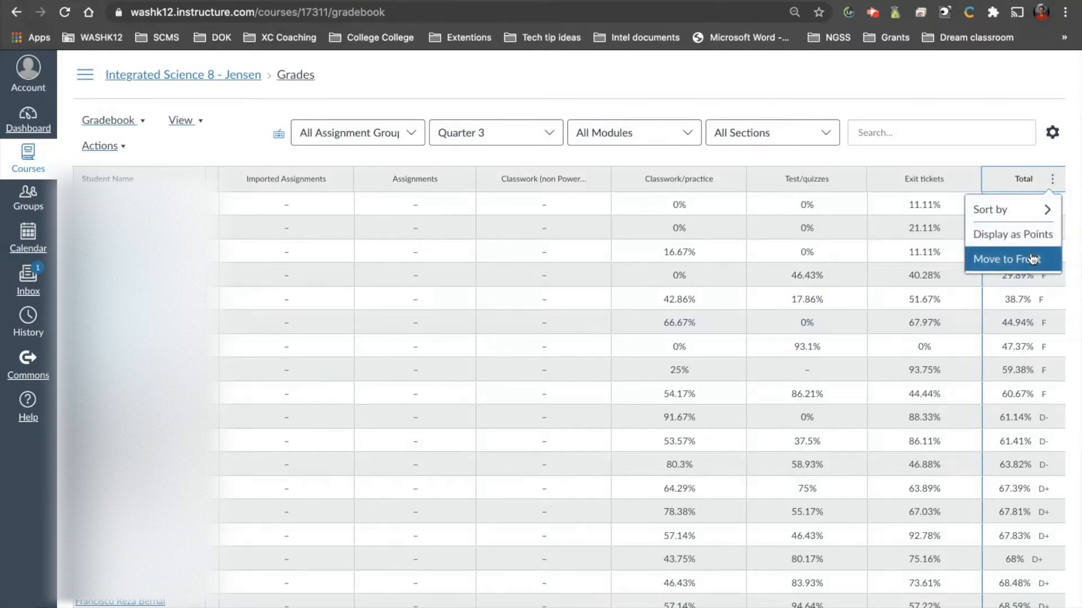
pyautogui.click(990, 209)
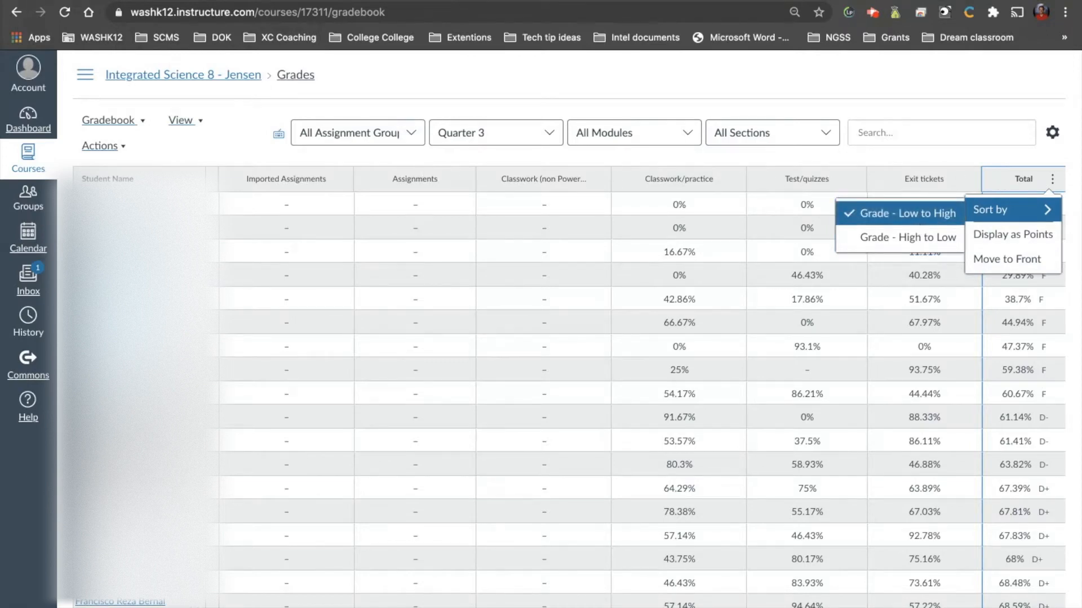
pyautogui.moveTo(1006, 259)
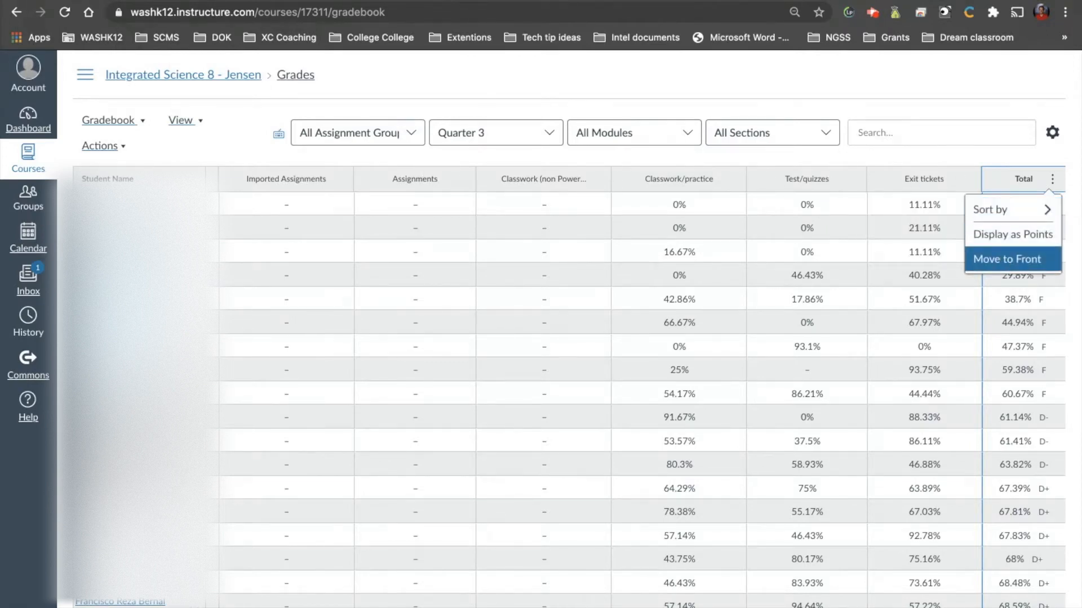
pyautogui.click(1006, 259)
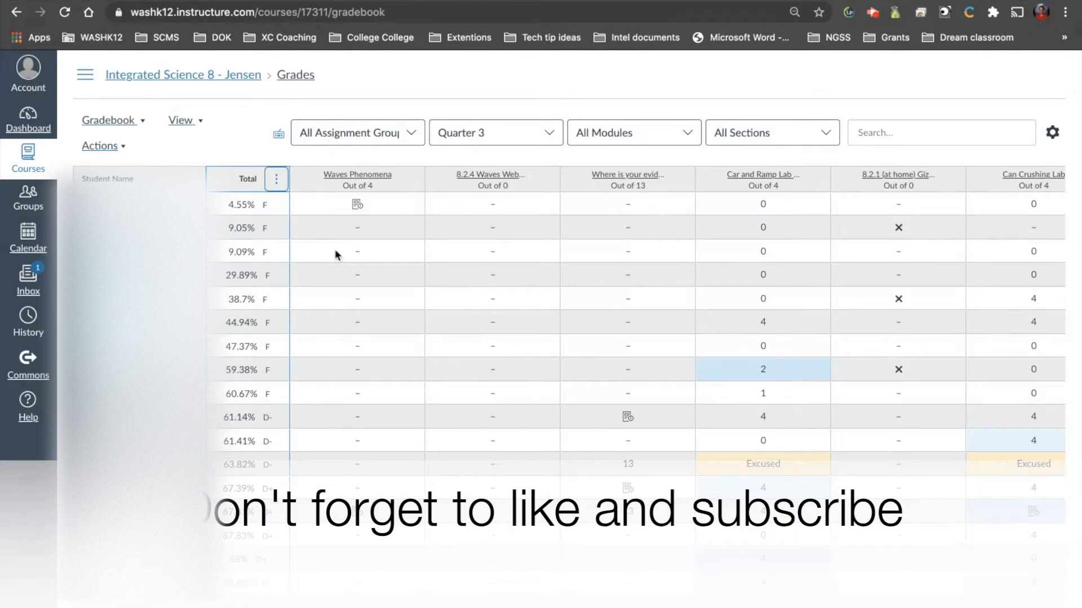
# Sort students by Total grade High to Low and scroll through the list
pyautogui.click(277, 179)
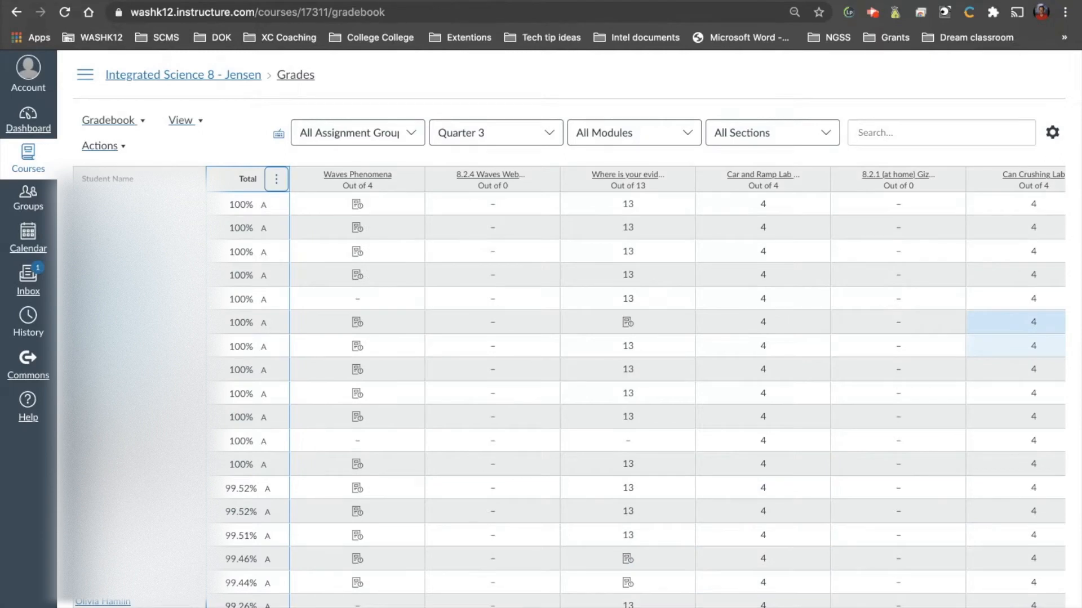
pyautogui.moveTo(256, 241)
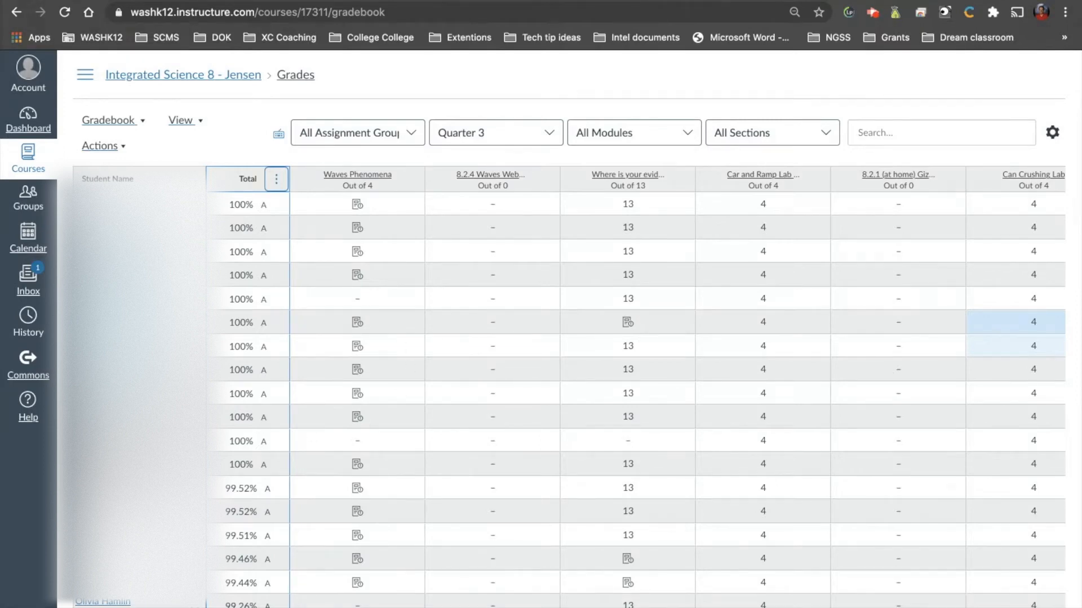
pyautogui.scroll(-3)
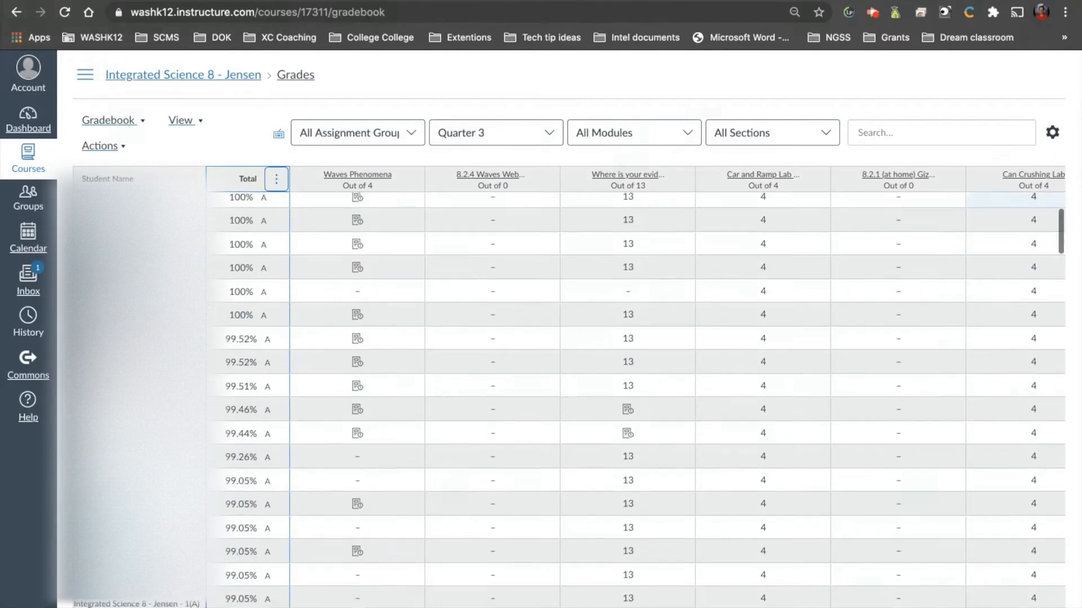
pyautogui.scroll(-3)
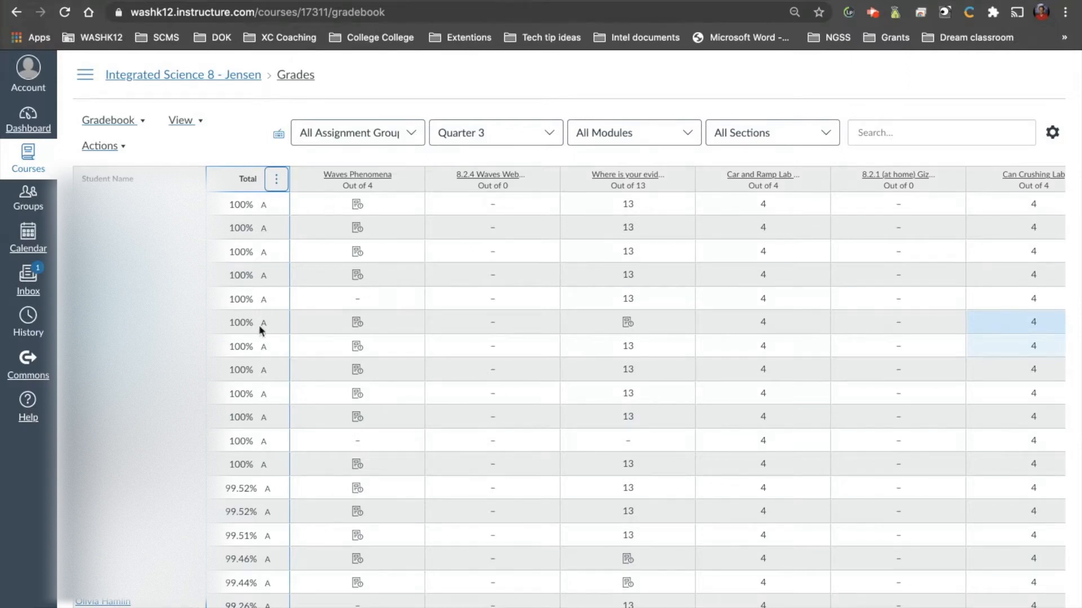
pyautogui.moveTo(268, 210)
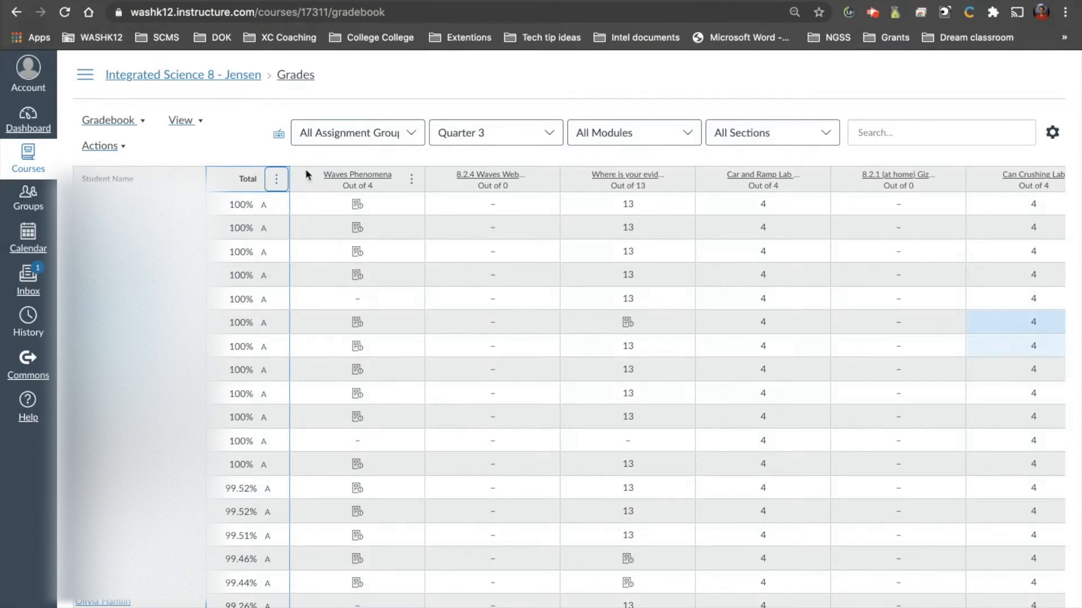
# Sort students by Total grade Low to High so failing scores like 4.55% appear first
pyautogui.click(277, 179)
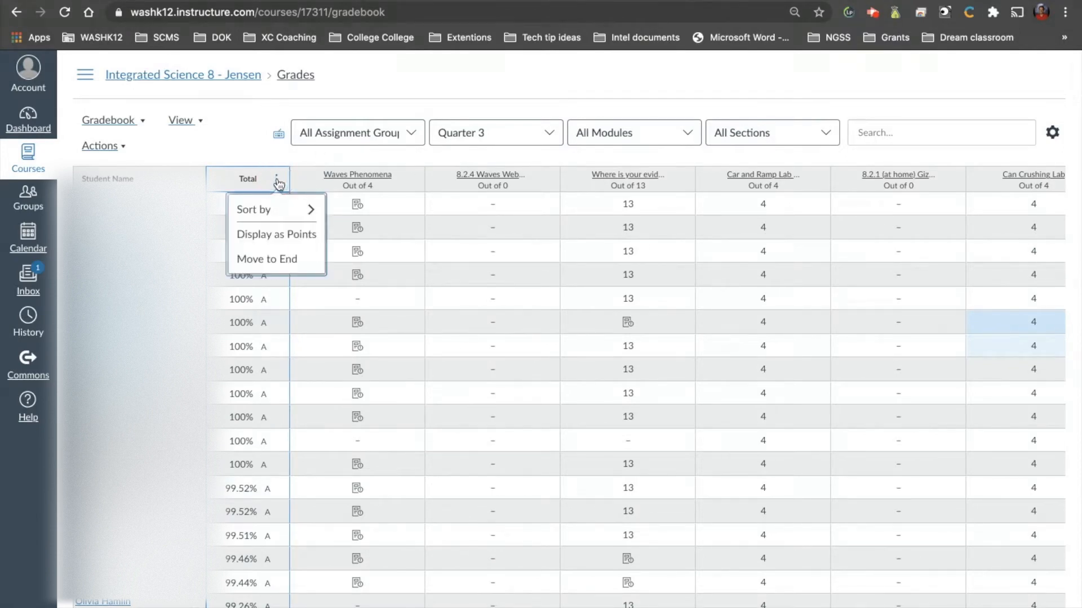
pyautogui.click(253, 210)
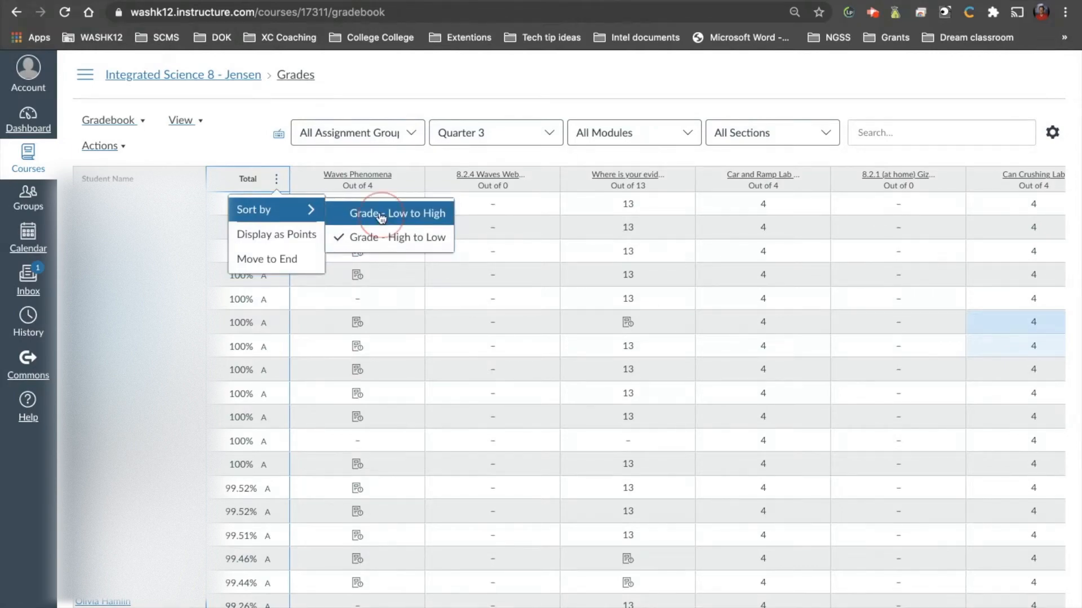
pyautogui.click(398, 213)
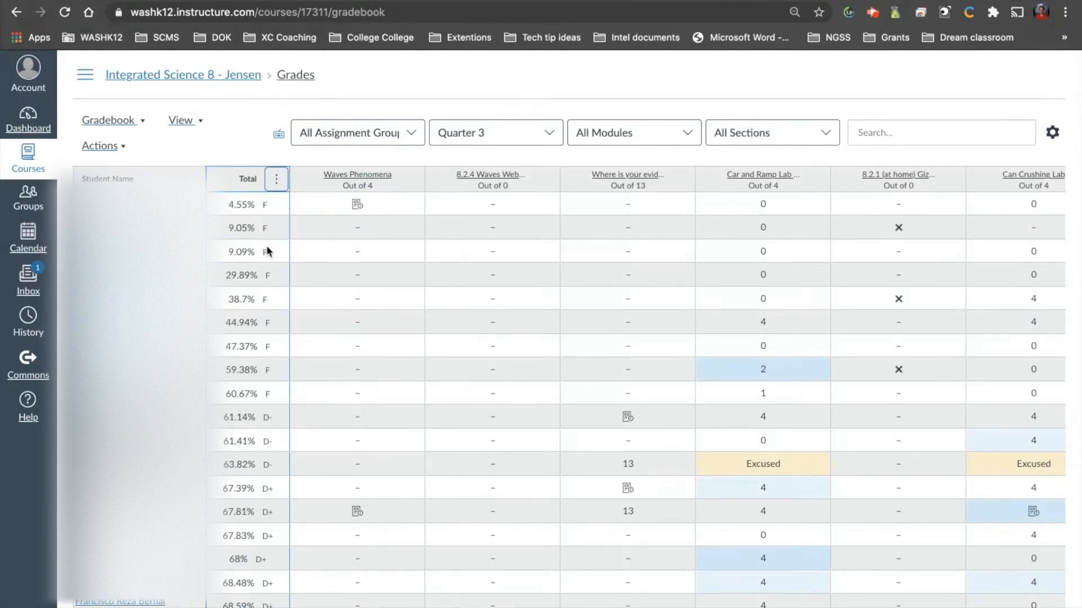
pyautogui.scroll(-3)
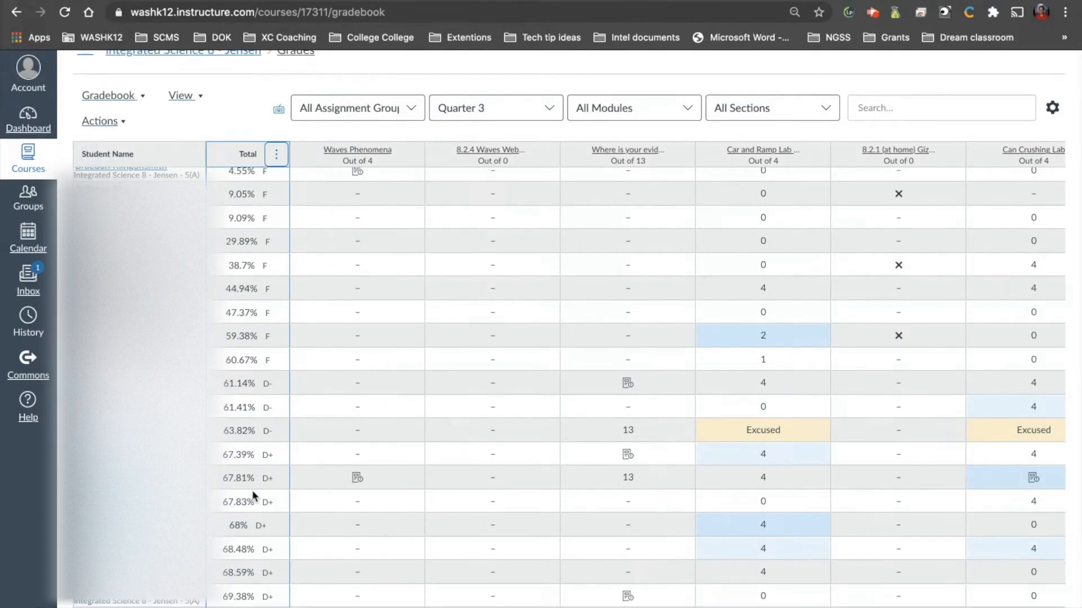
pyautogui.scroll(-3)
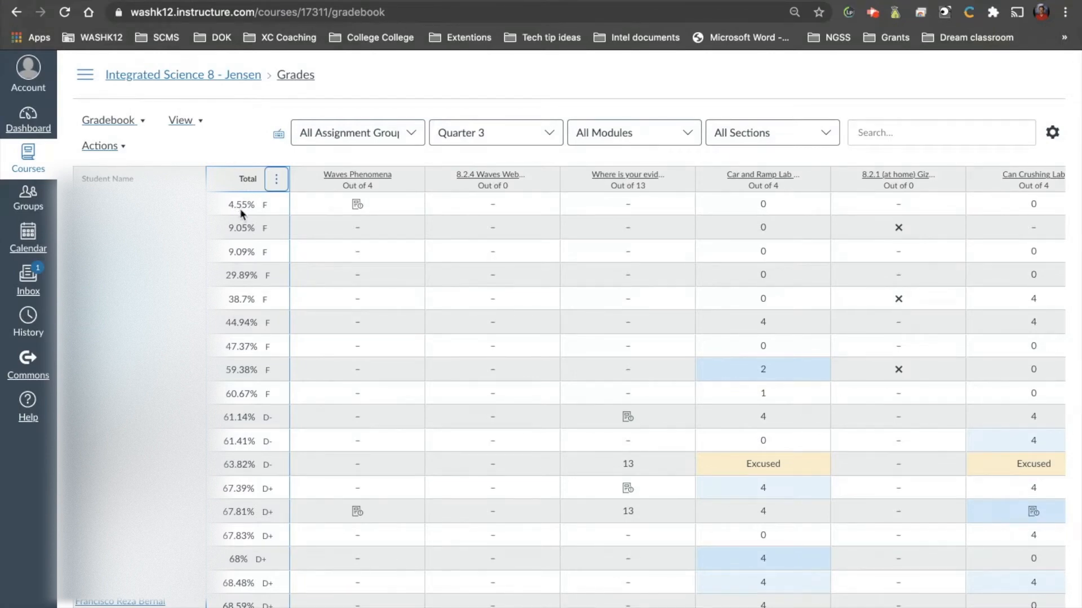
pyautogui.moveTo(237, 268)
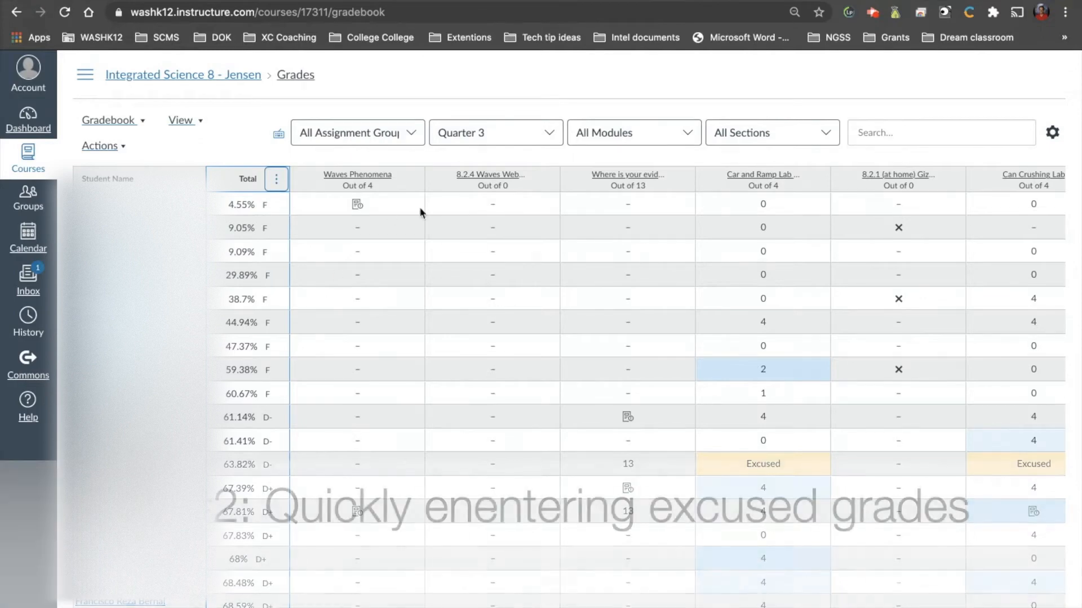
# Enter EX in the second student's 'Where is your evidence?' cell to excuse it
pyautogui.click(492, 204)
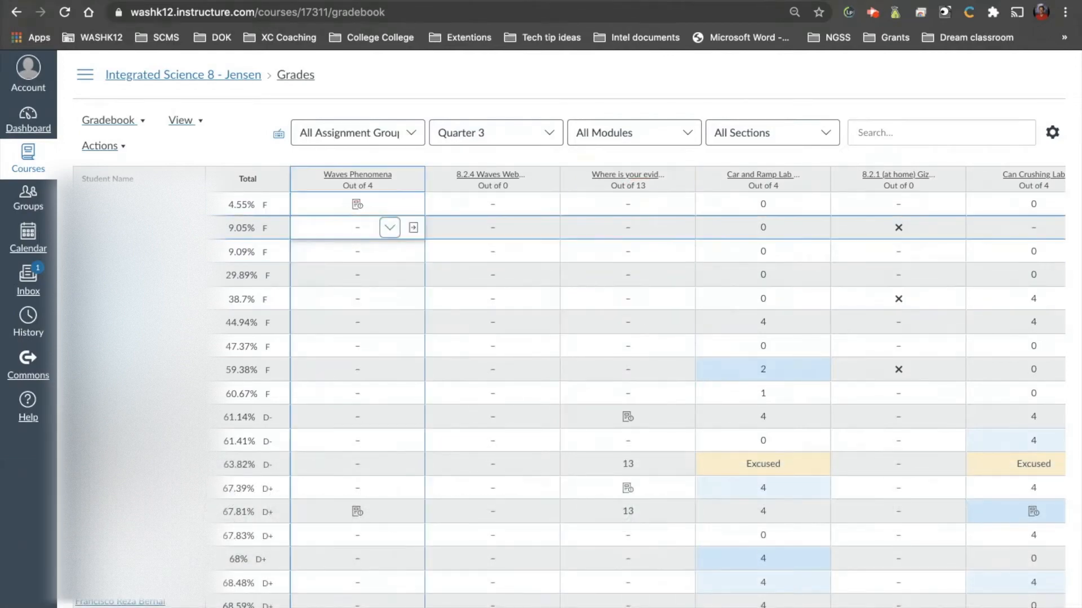
pyautogui.click(628, 228)
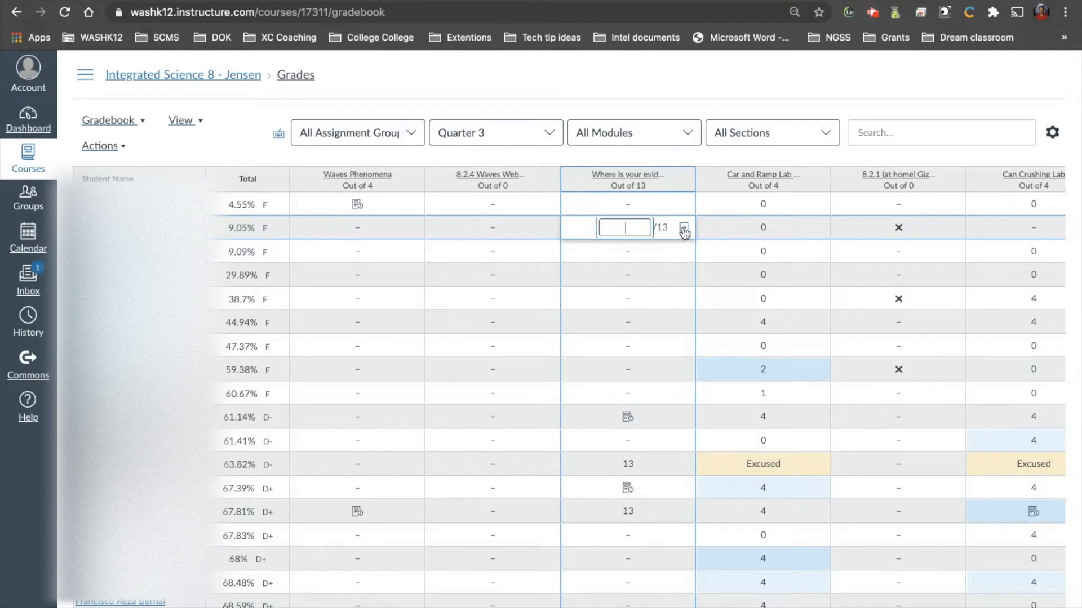
pyautogui.click(684, 227)
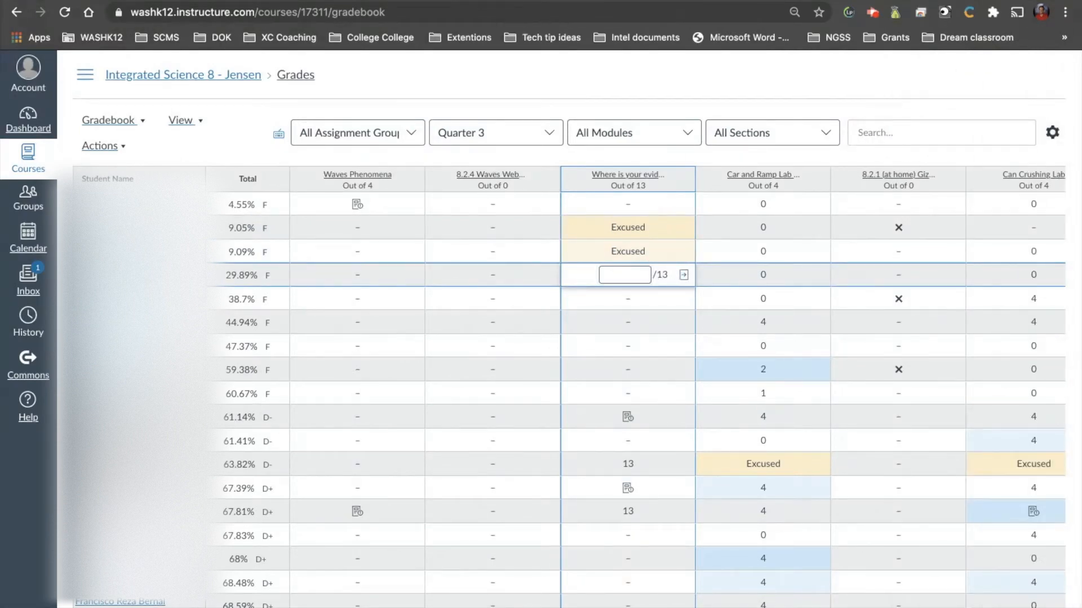
pyautogui.moveTo(624, 275)
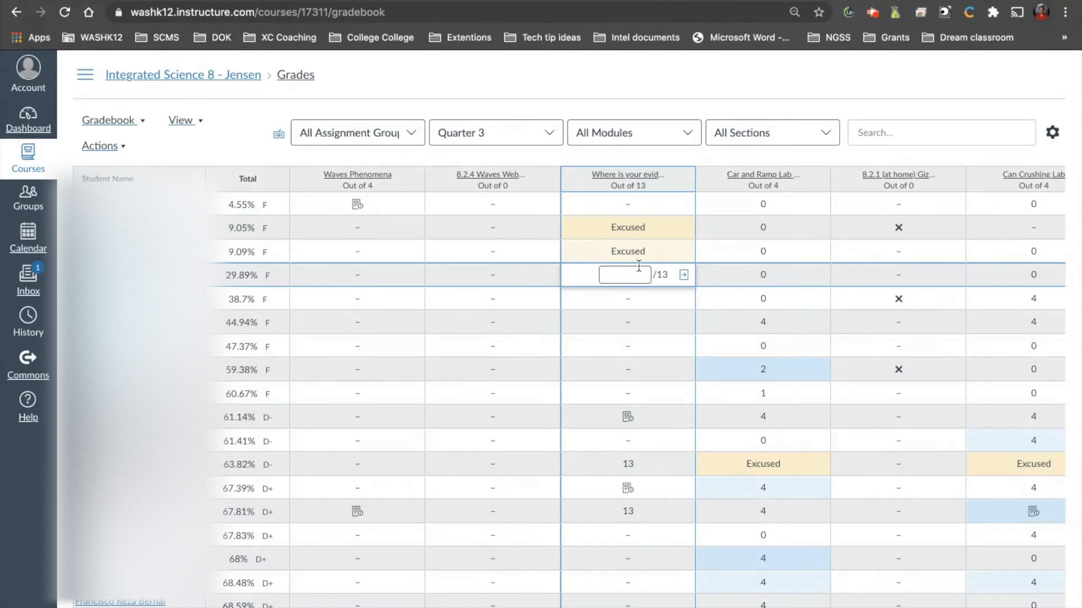
pyautogui.moveTo(638, 274)
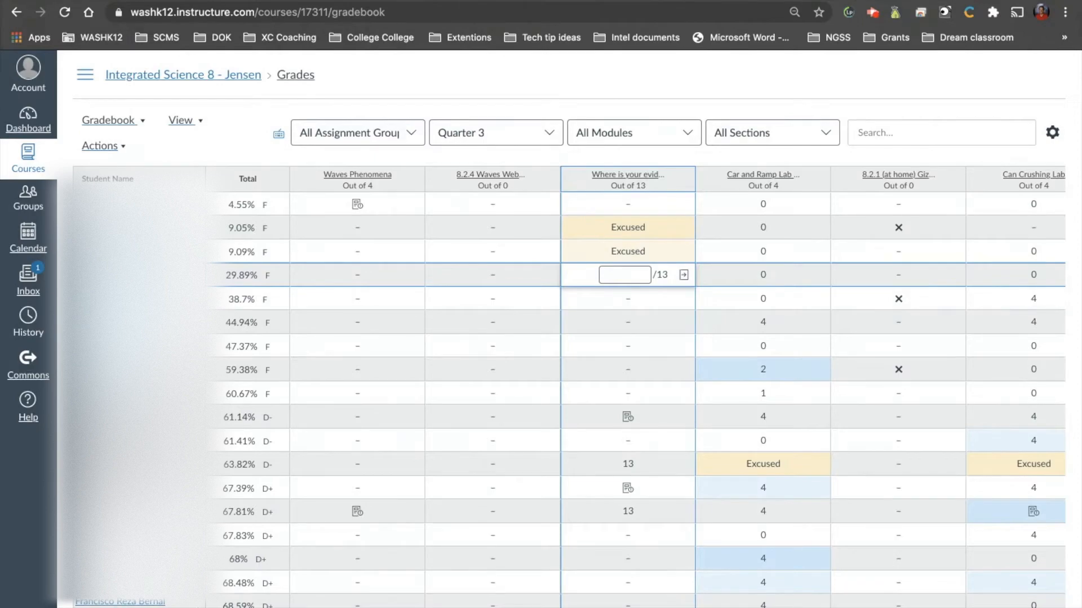
pyautogui.write('E')
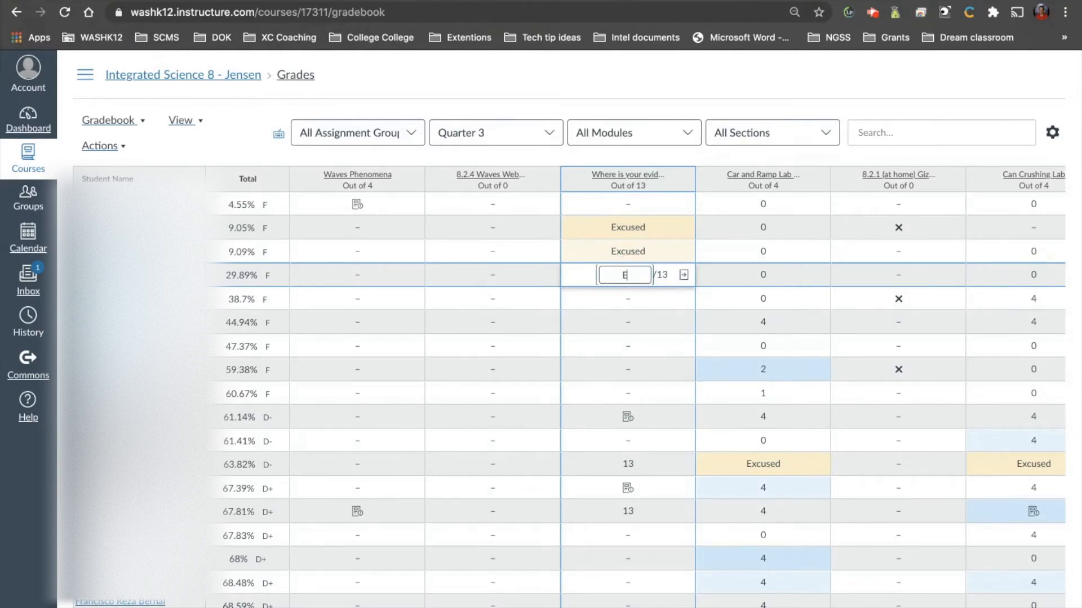
pyautogui.write('X')
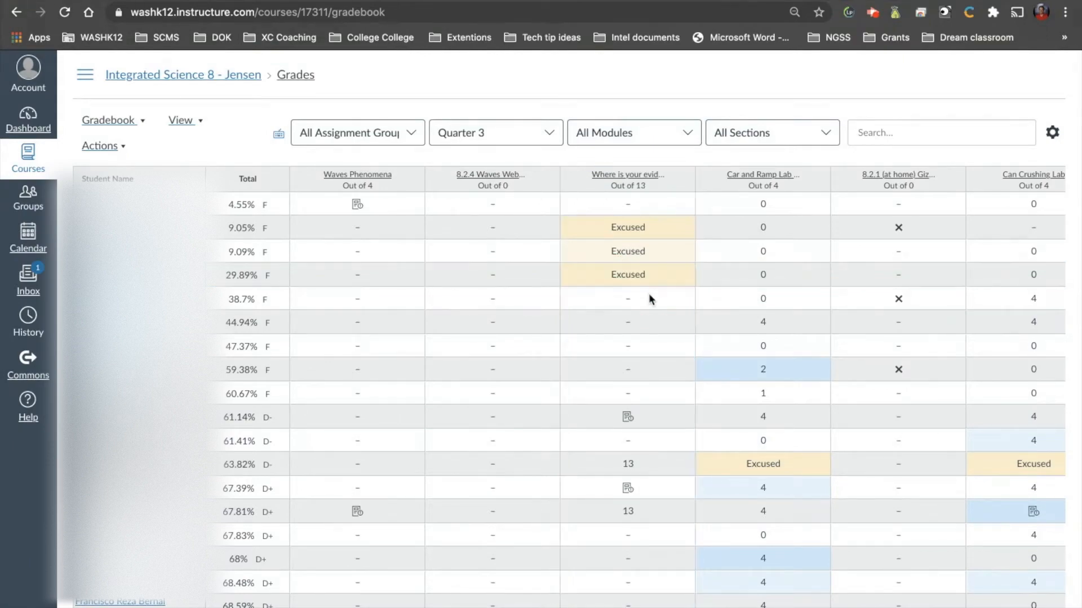
# Excuse another blank evidence submission with EX and review the column
pyautogui.click(628, 298)
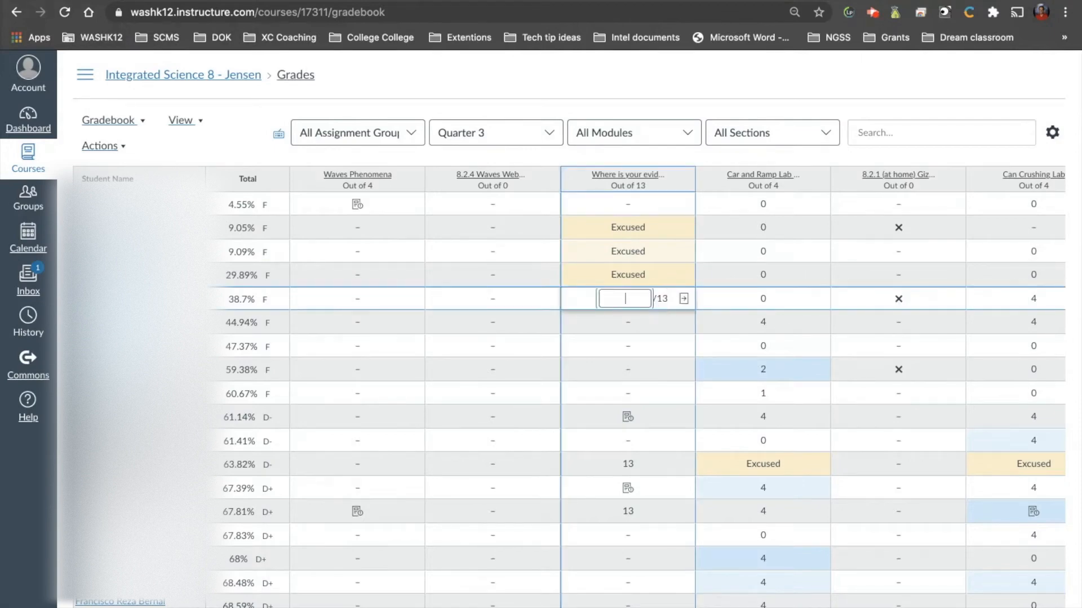
pyautogui.write('EX')
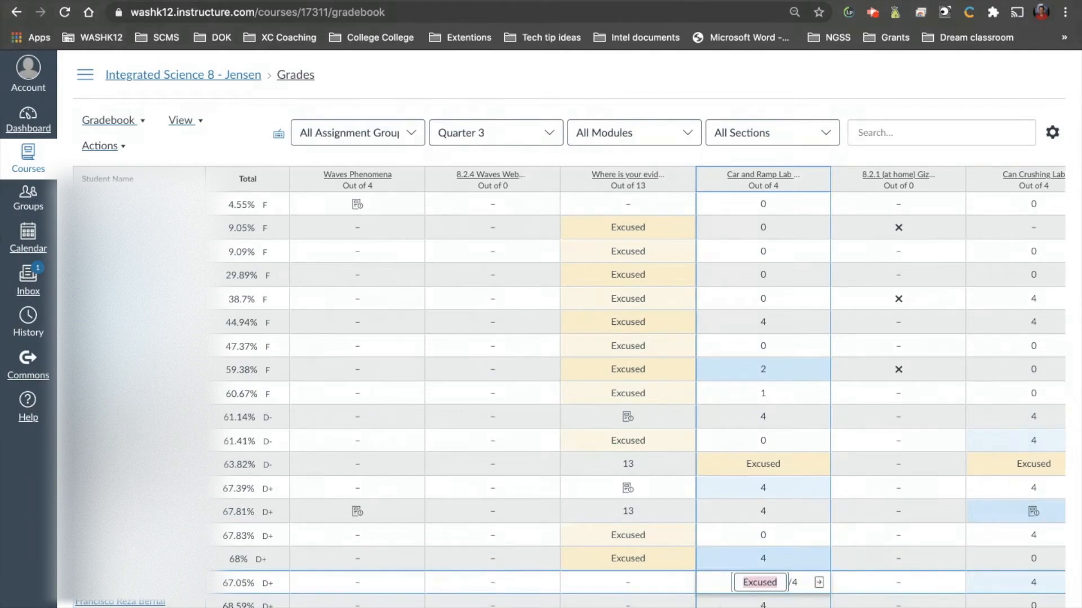
pyautogui.scroll(-3)
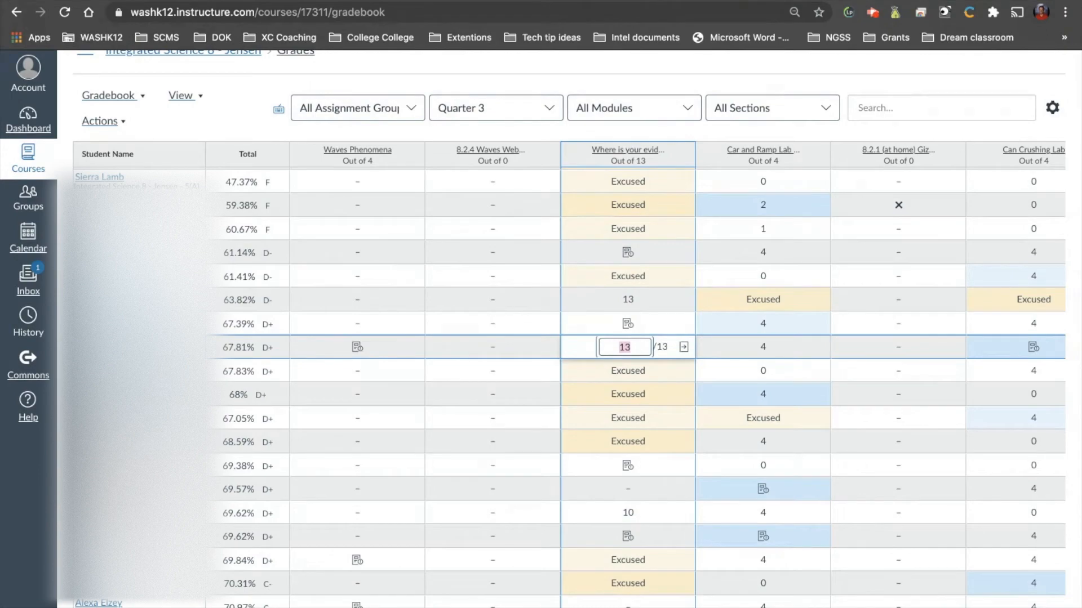
pyautogui.hscroll(-3)
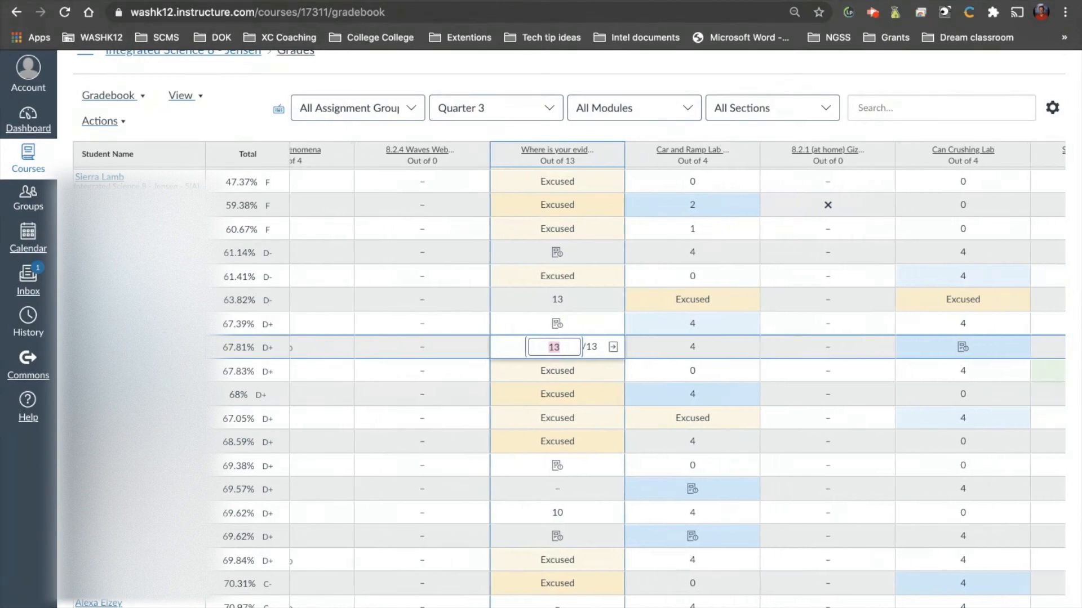
pyautogui.scroll(-3)
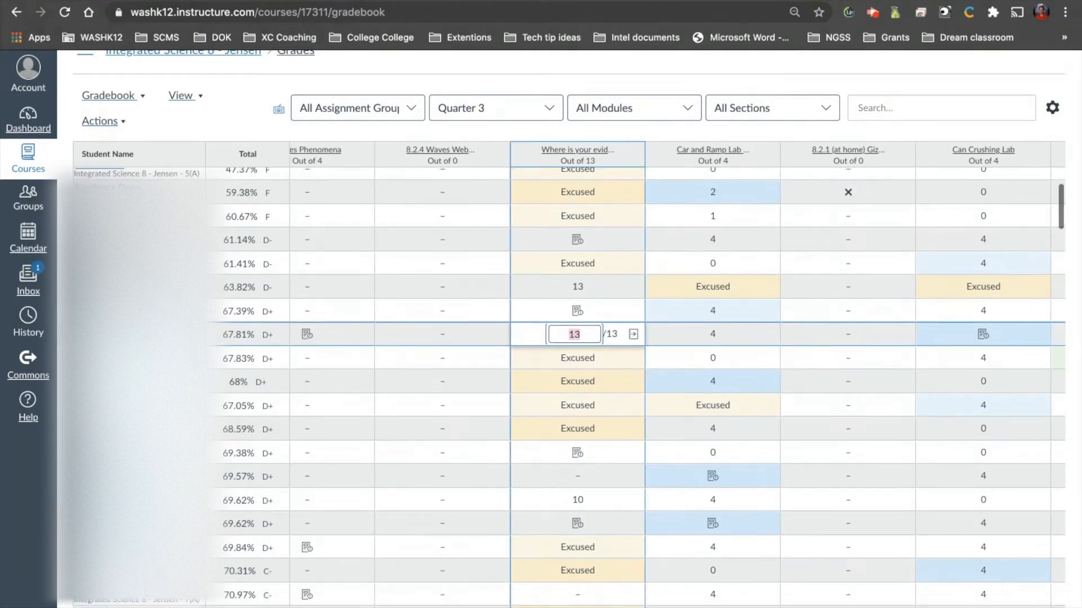
pyautogui.scroll(3)
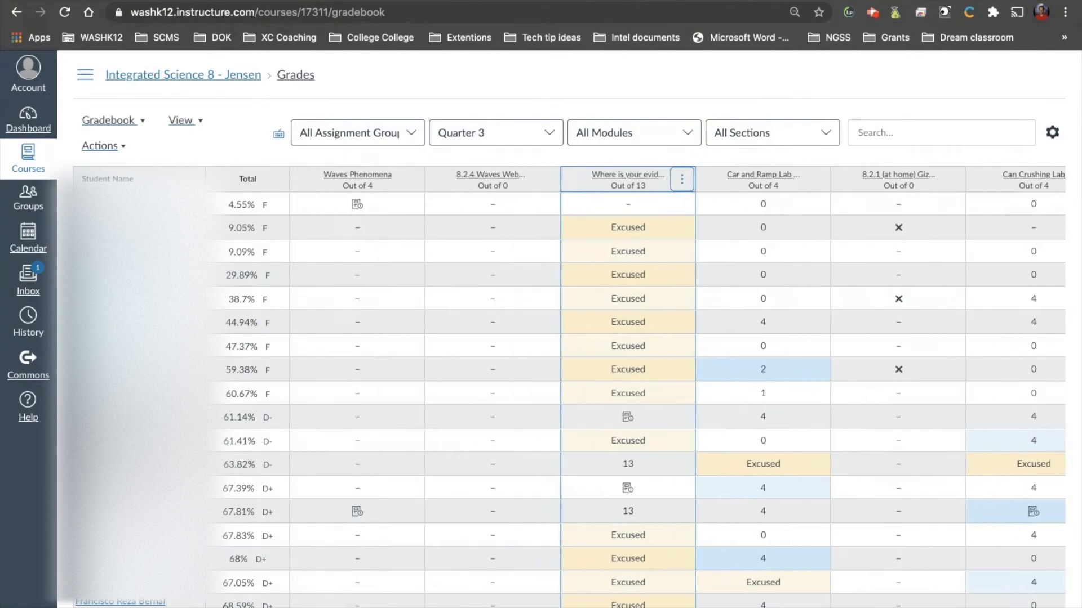
# Mark the first students' 8.2.4 Waves Webquest cells with check or X marks
pyautogui.click(524, 228)
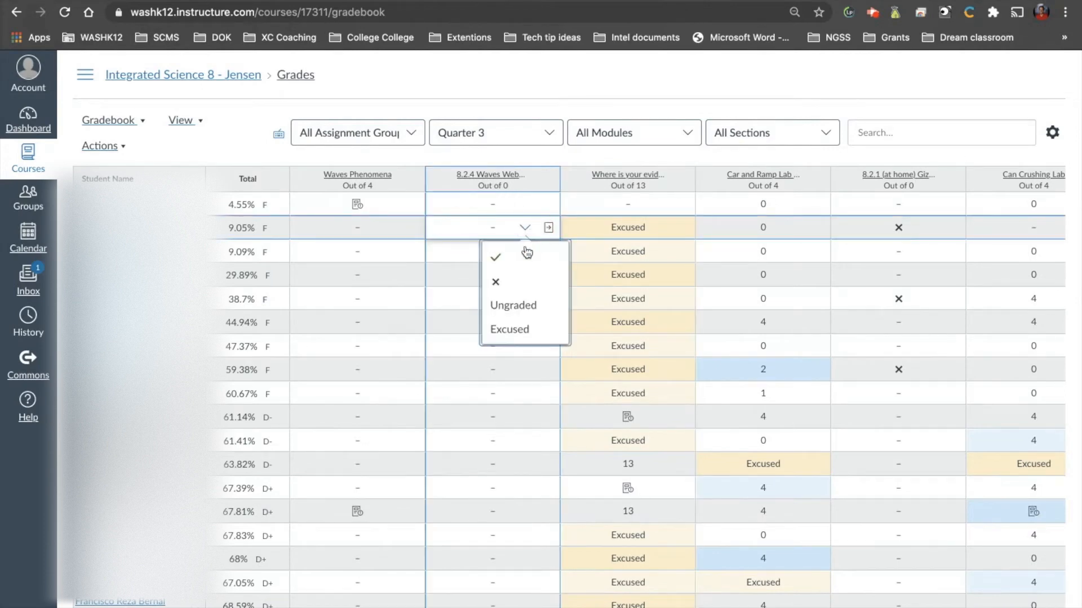
pyautogui.click(496, 257)
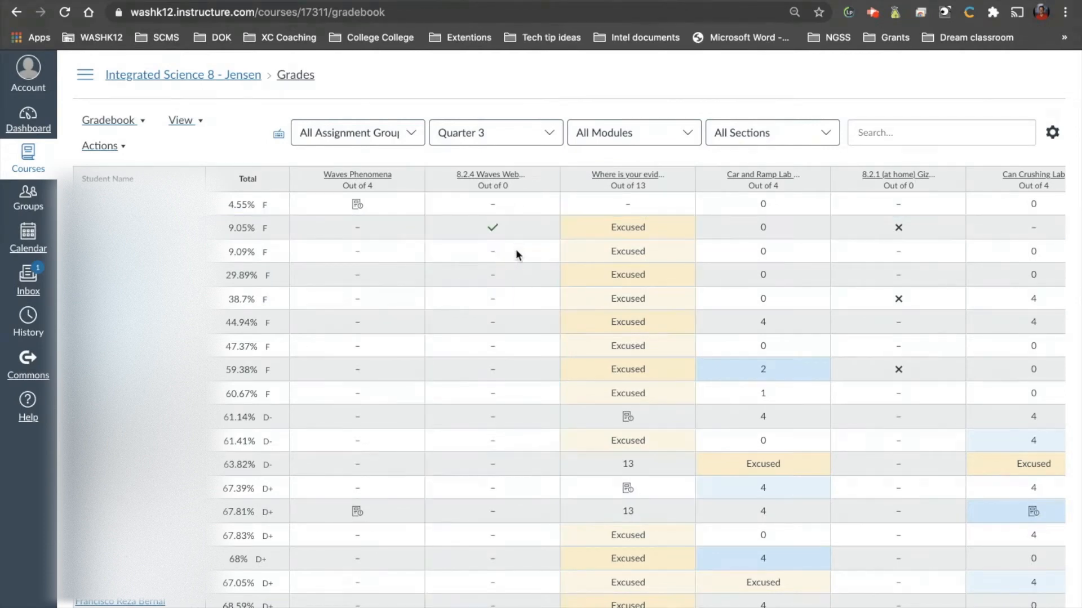
pyautogui.click(493, 251)
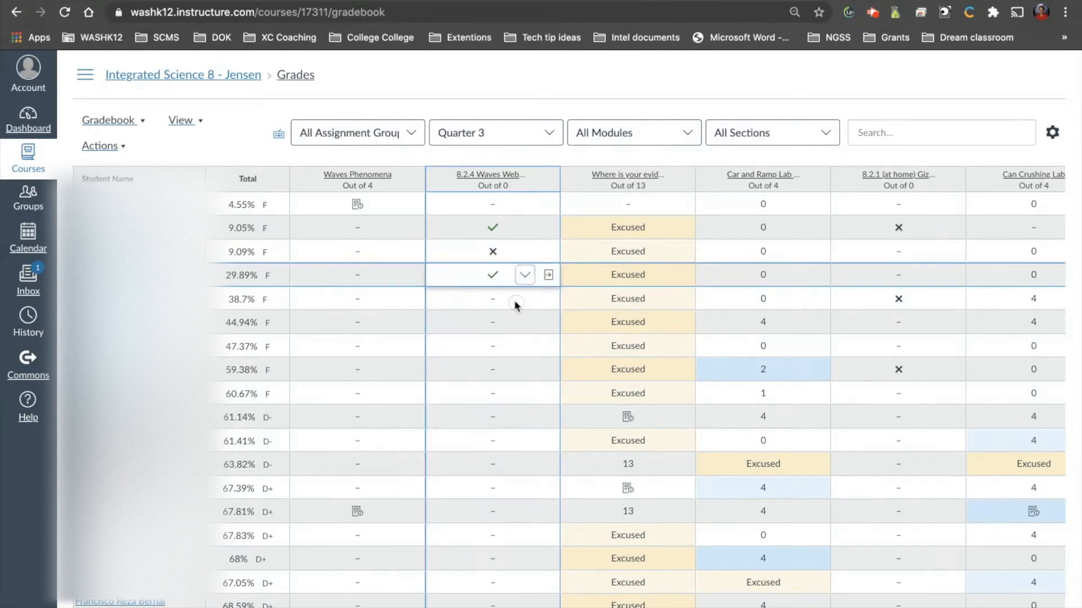
pyautogui.click(523, 299)
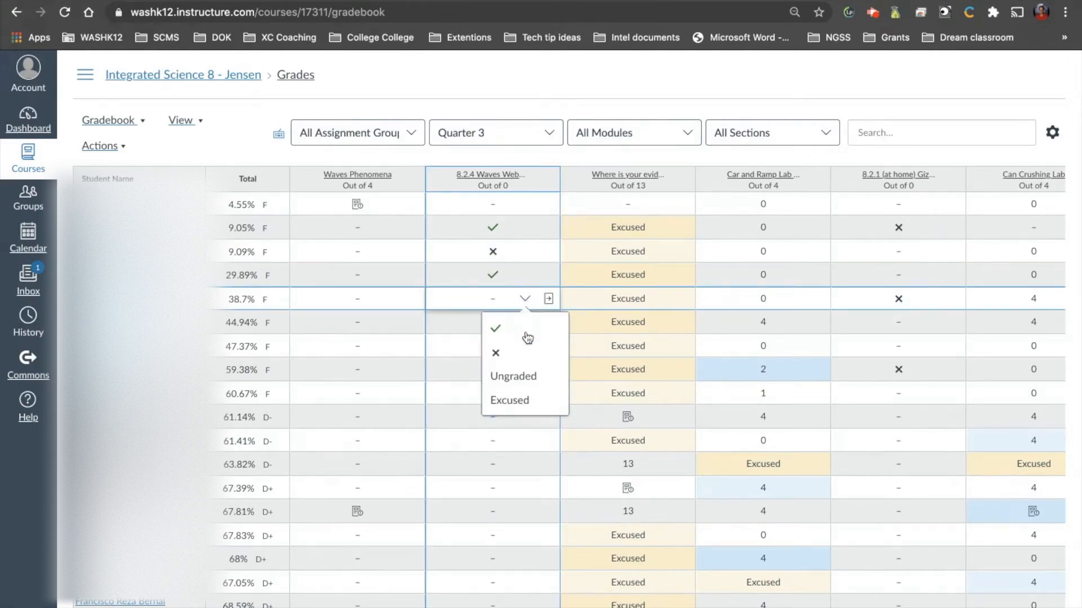
pyautogui.click(494, 328)
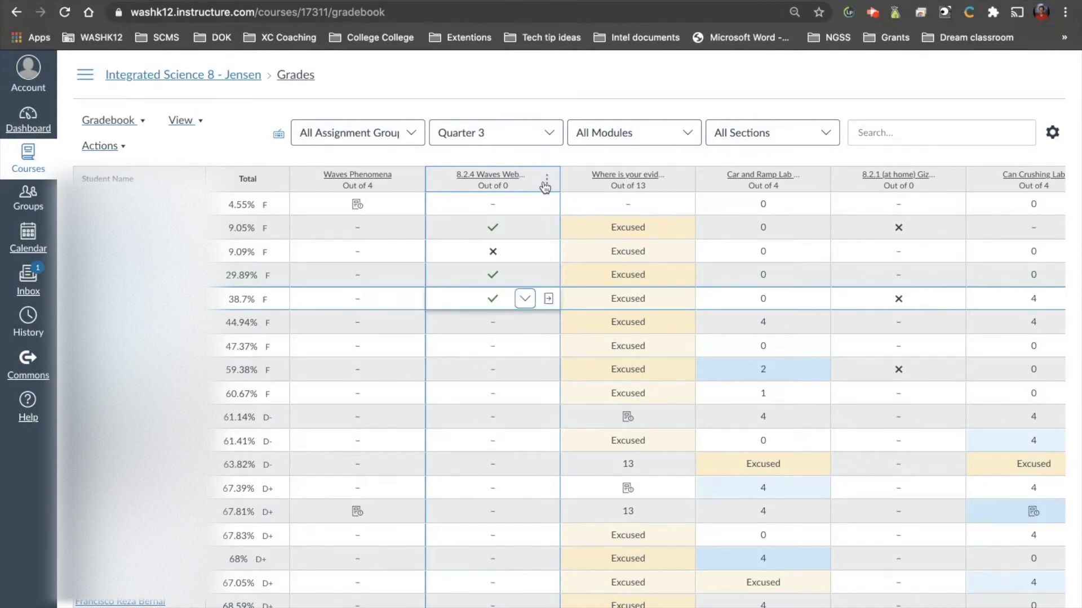
pyautogui.click(547, 180)
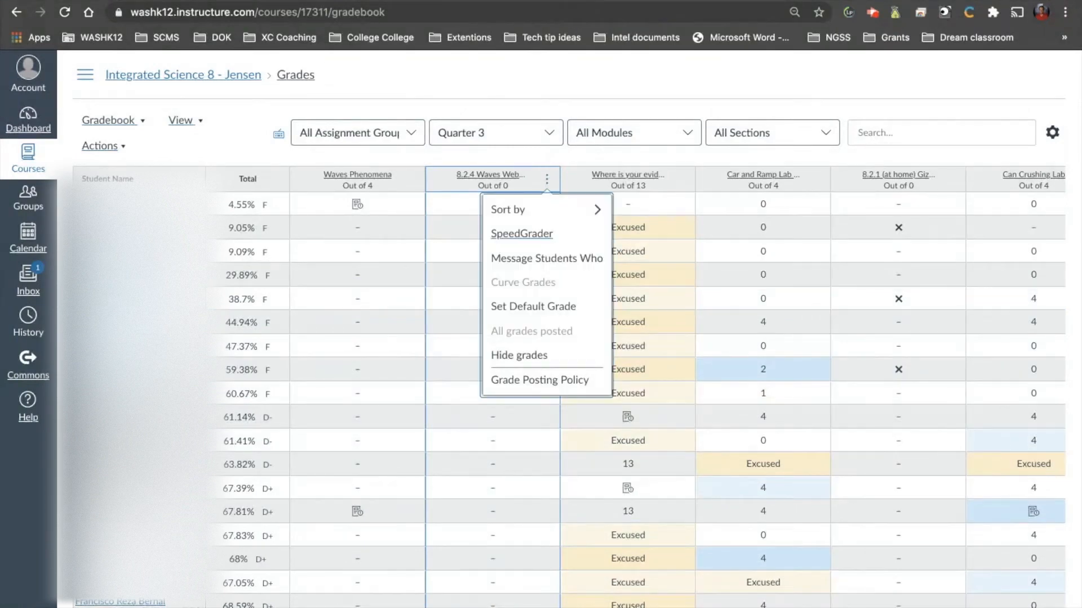
# Set Complete as the default grade for 8.2.4 Waves Webquest and apply it to all students
pyautogui.click(533, 307)
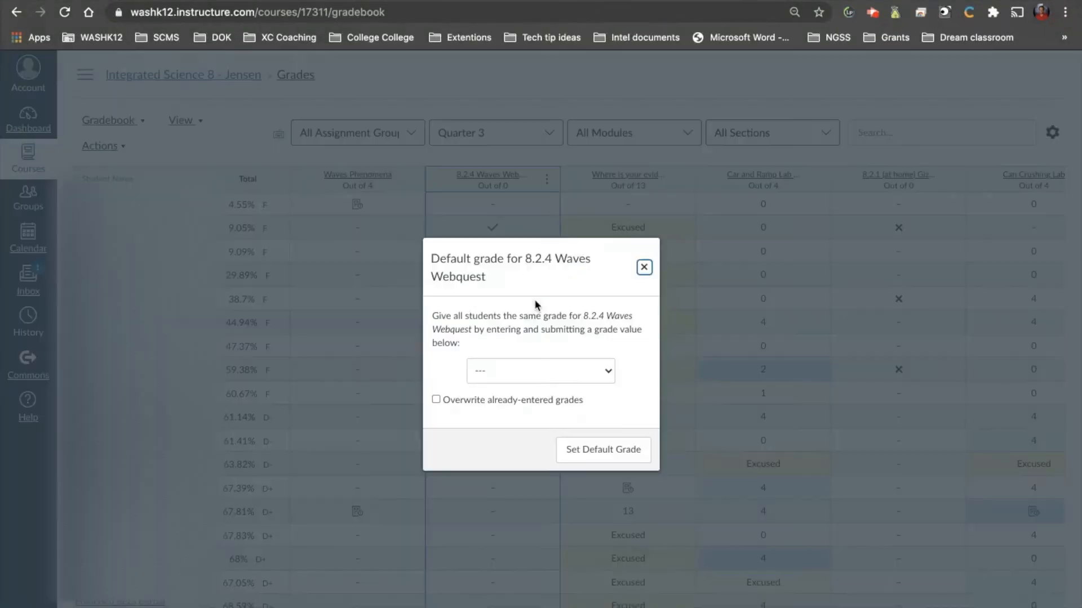
pyautogui.click(540, 370)
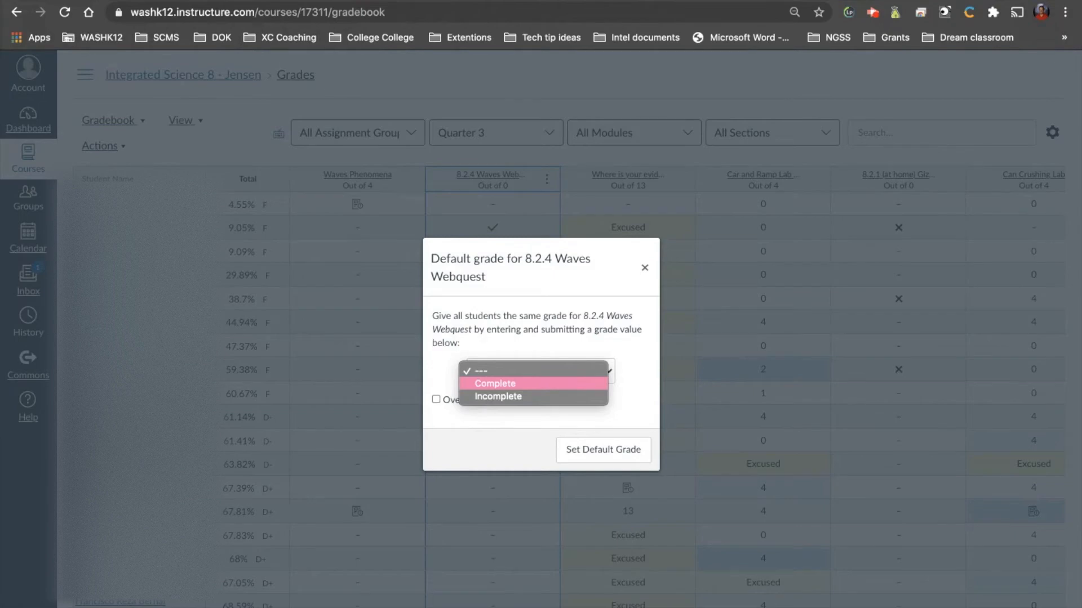
pyautogui.click(494, 383)
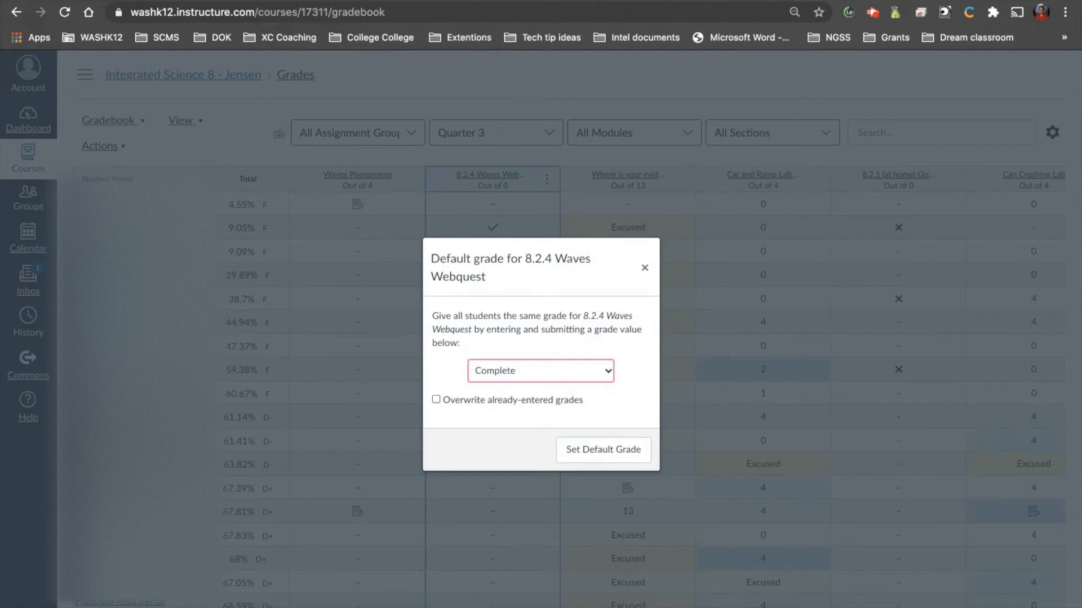
pyautogui.moveTo(500, 390)
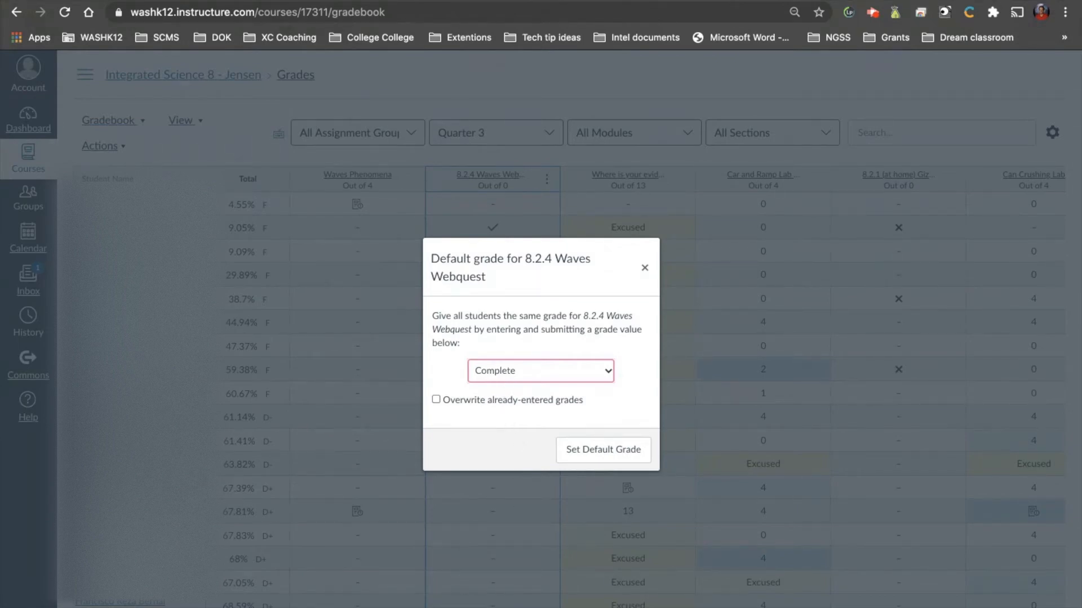
pyautogui.moveTo(601, 449)
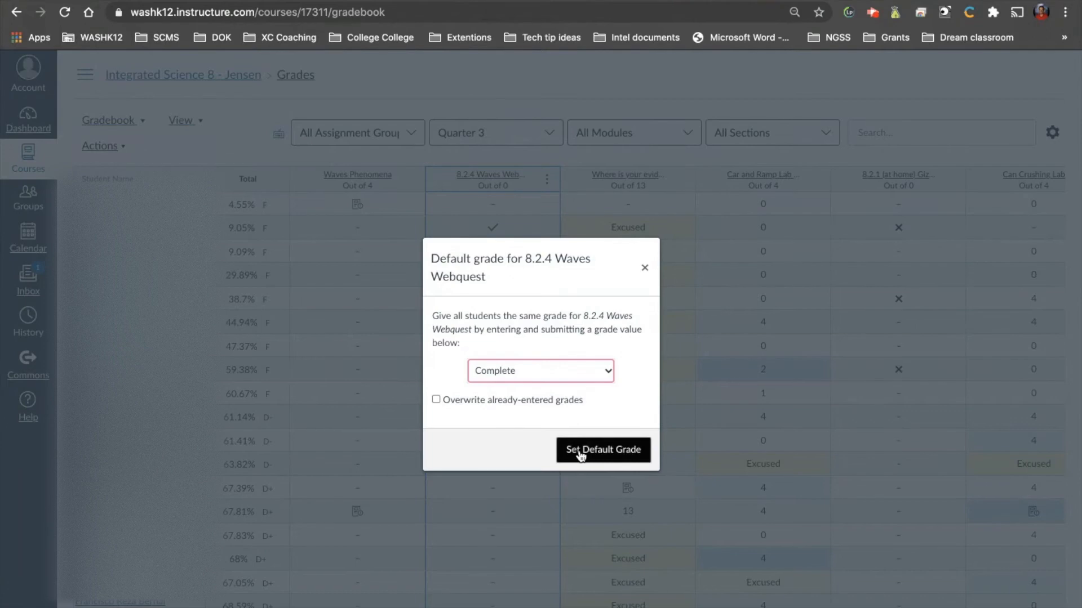
pyautogui.click(601, 450)
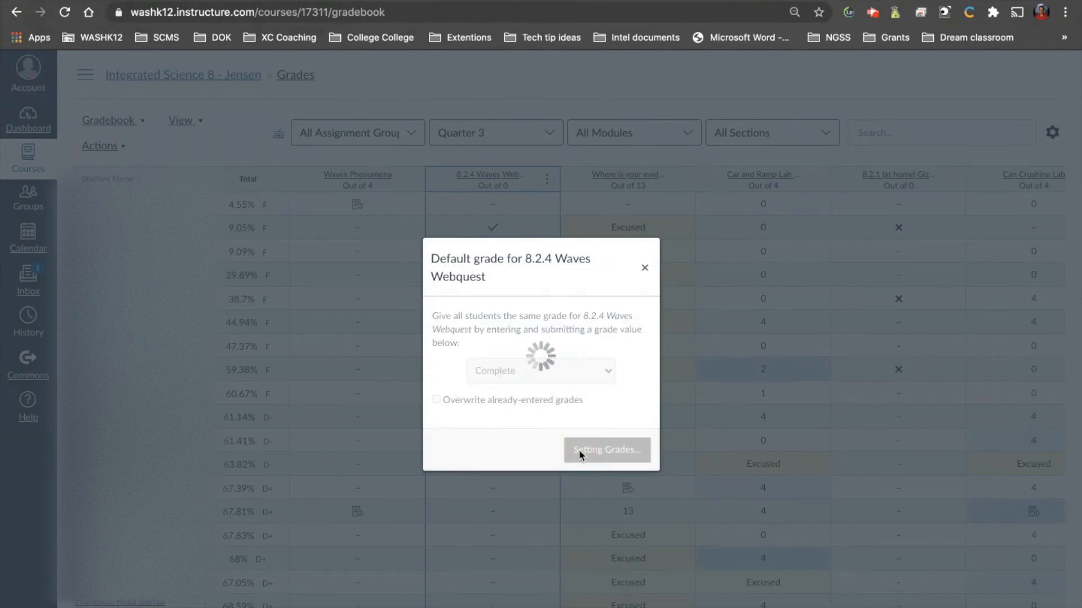
pyautogui.moveTo(581, 455)
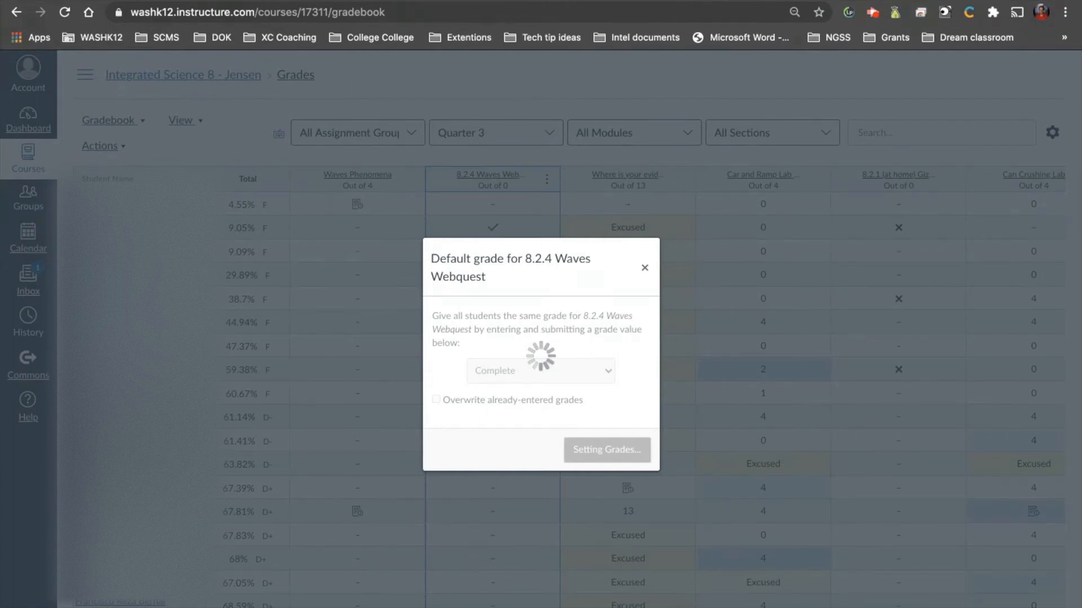
pyautogui.click(606, 450)
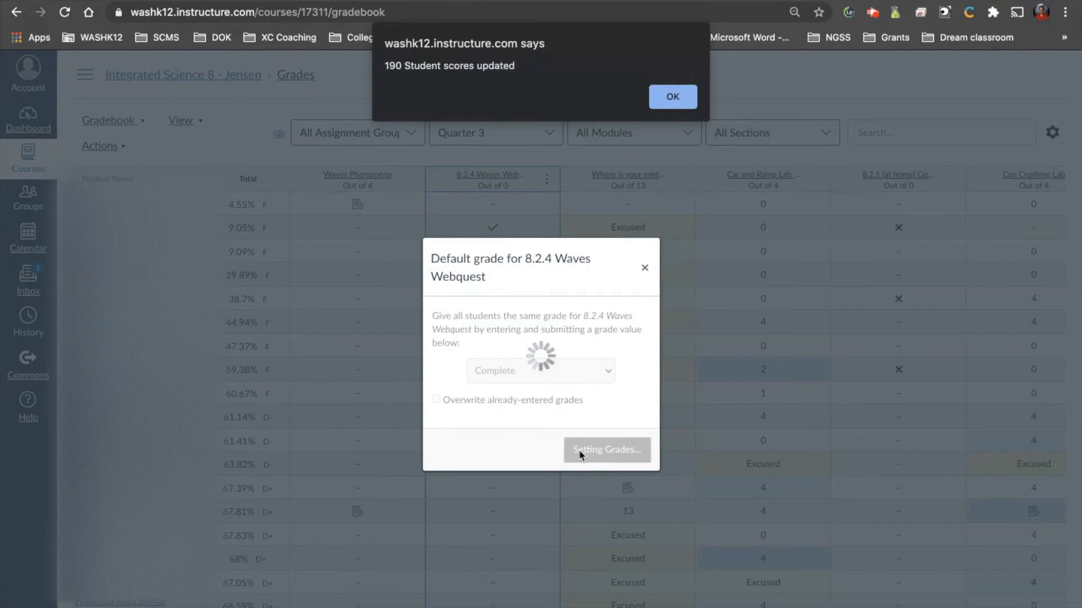
# Dismiss the 190-scores-updated alert and review the check-marked Waves column
pyautogui.click(671, 97)
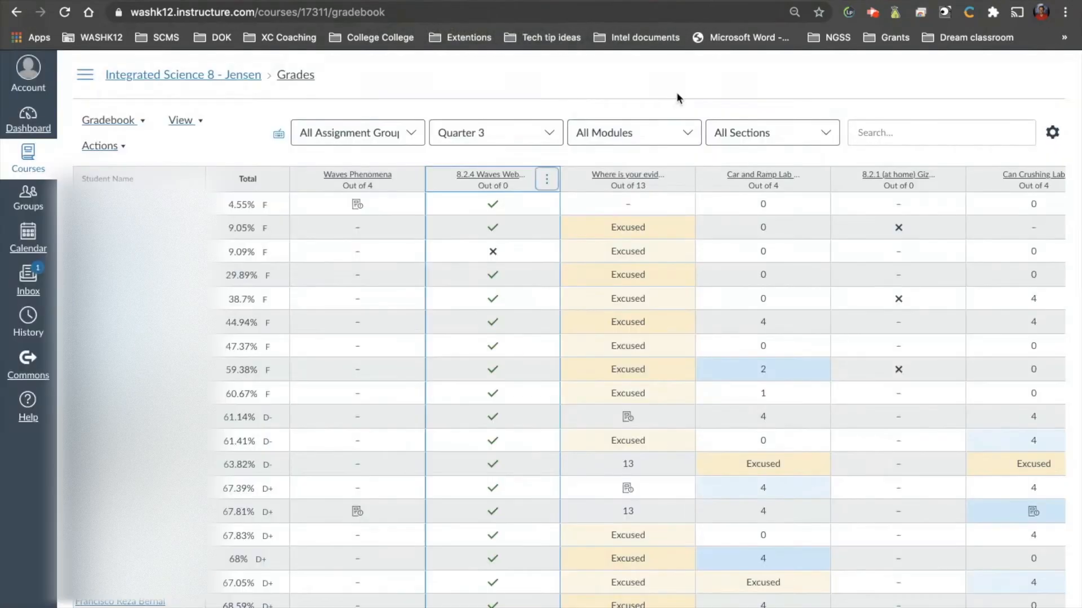
pyautogui.scroll(-3)
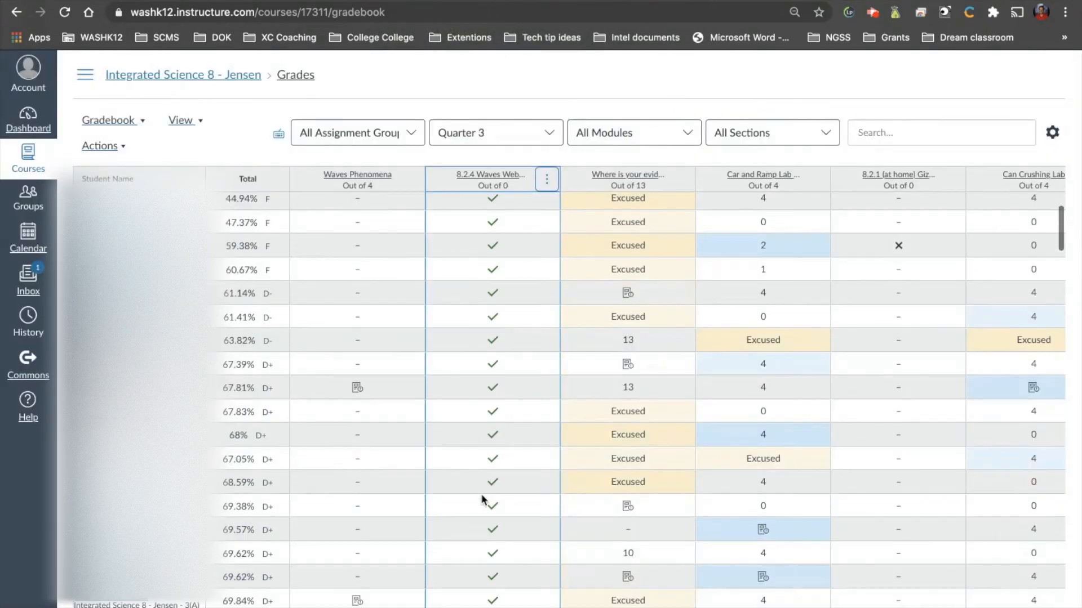
pyautogui.scroll(-3)
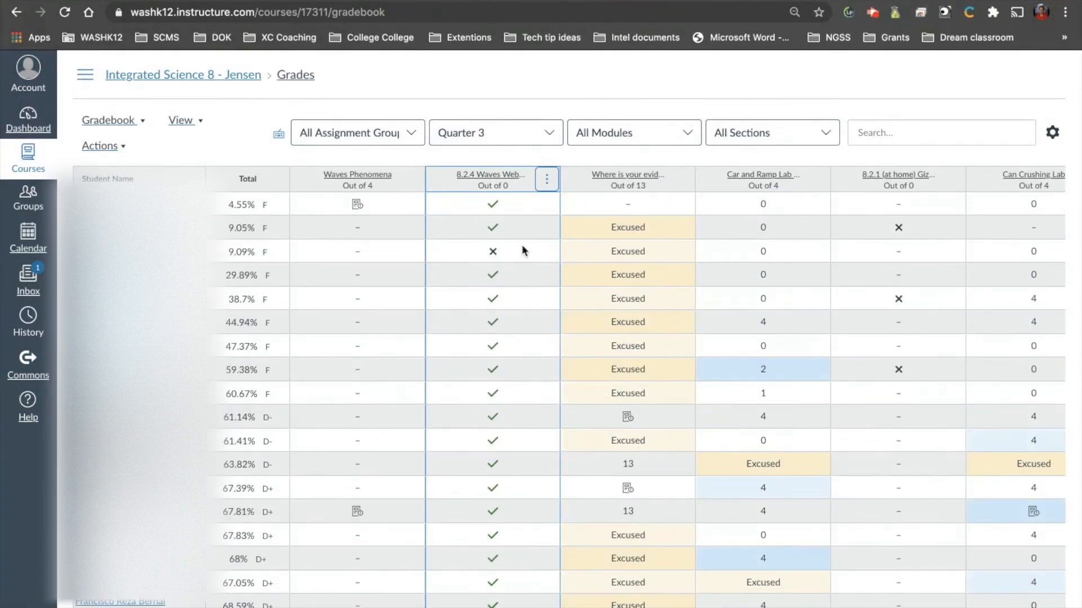
pyautogui.moveTo(913, 254)
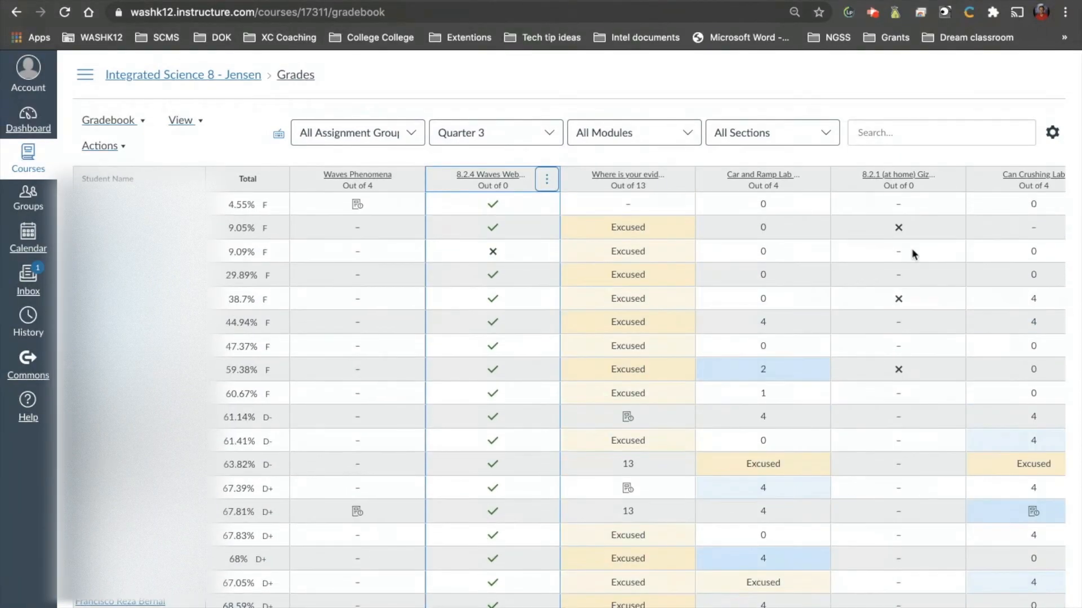
# Set a default grade of 0 for 'Where is your evidence?' without overwriting existing grades
pyautogui.click(682, 181)
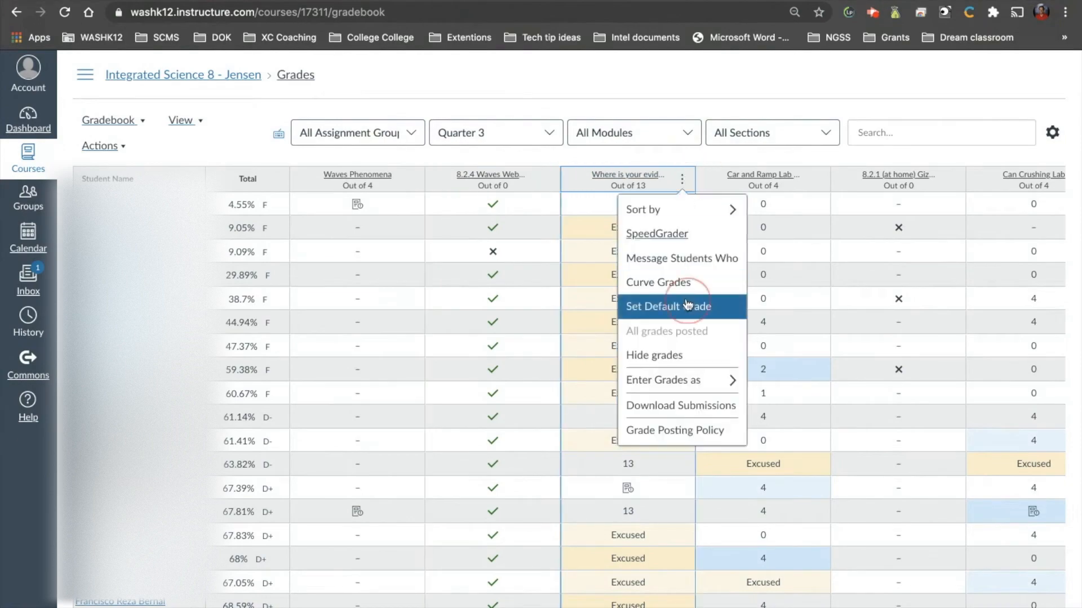
pyautogui.click(668, 306)
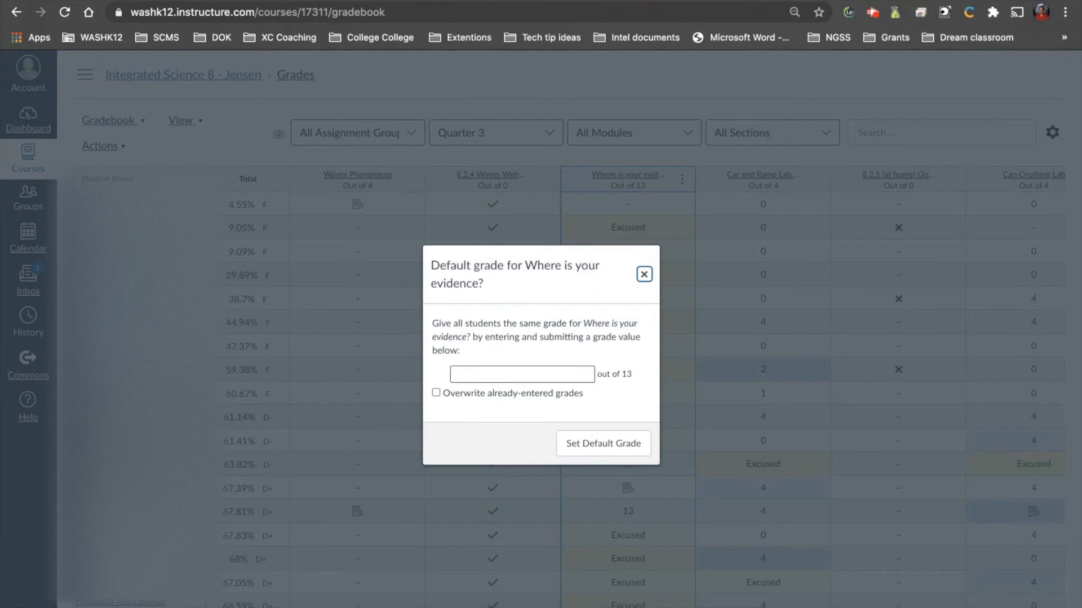
pyautogui.click(522, 374)
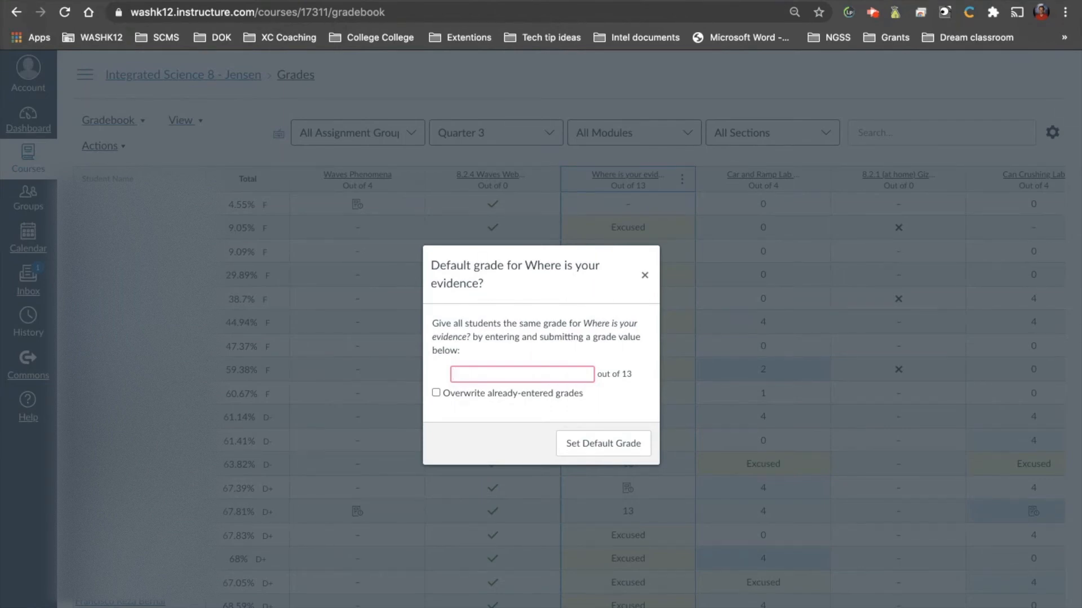
pyautogui.write('0')
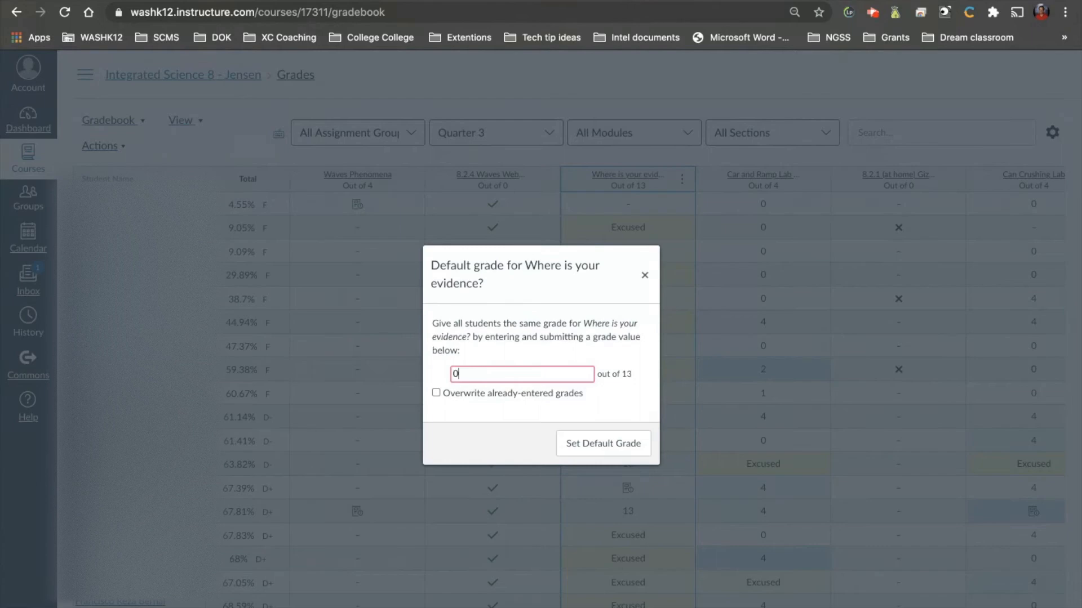
pyautogui.moveTo(591, 404)
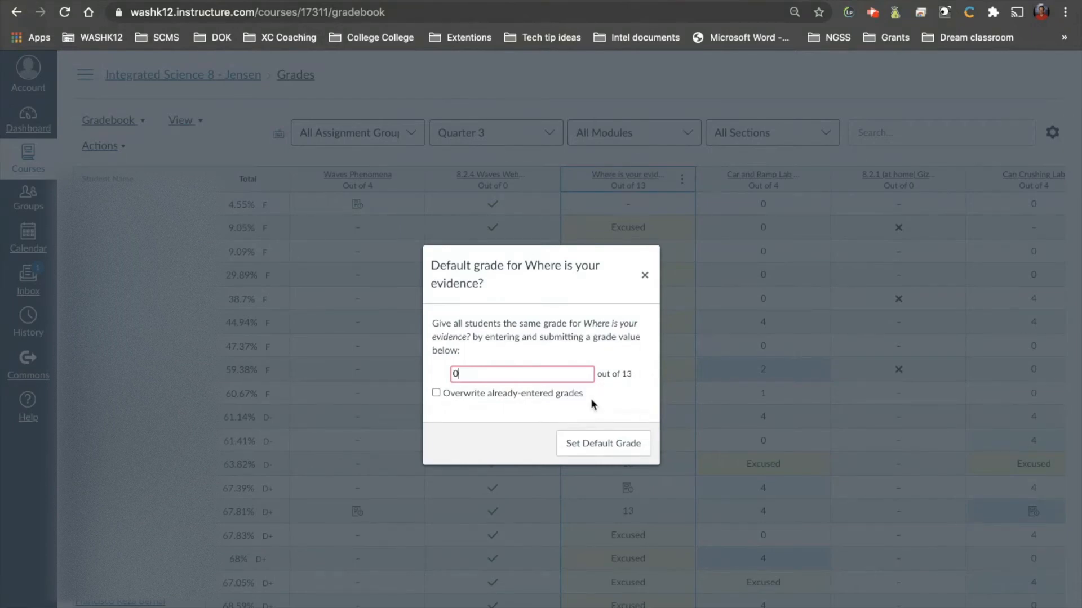
pyautogui.click(436, 392)
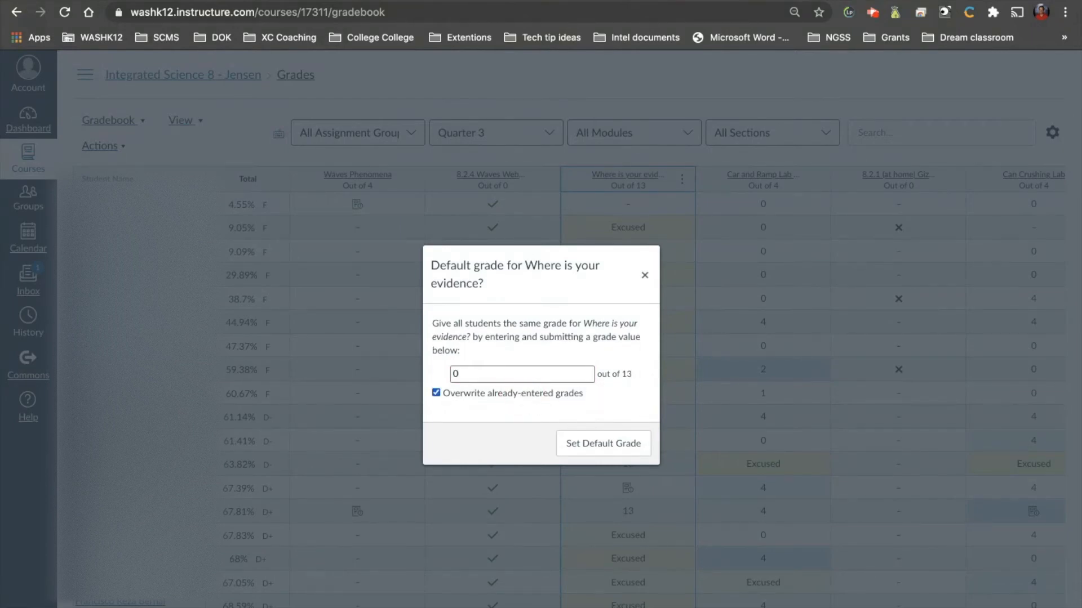
pyautogui.click(436, 393)
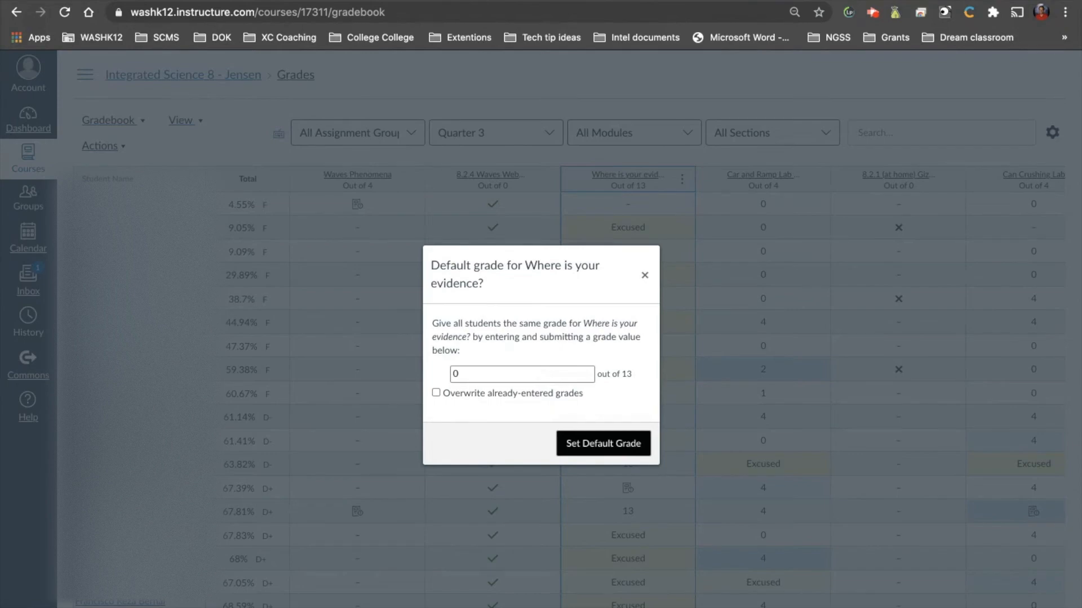
pyautogui.click(602, 444)
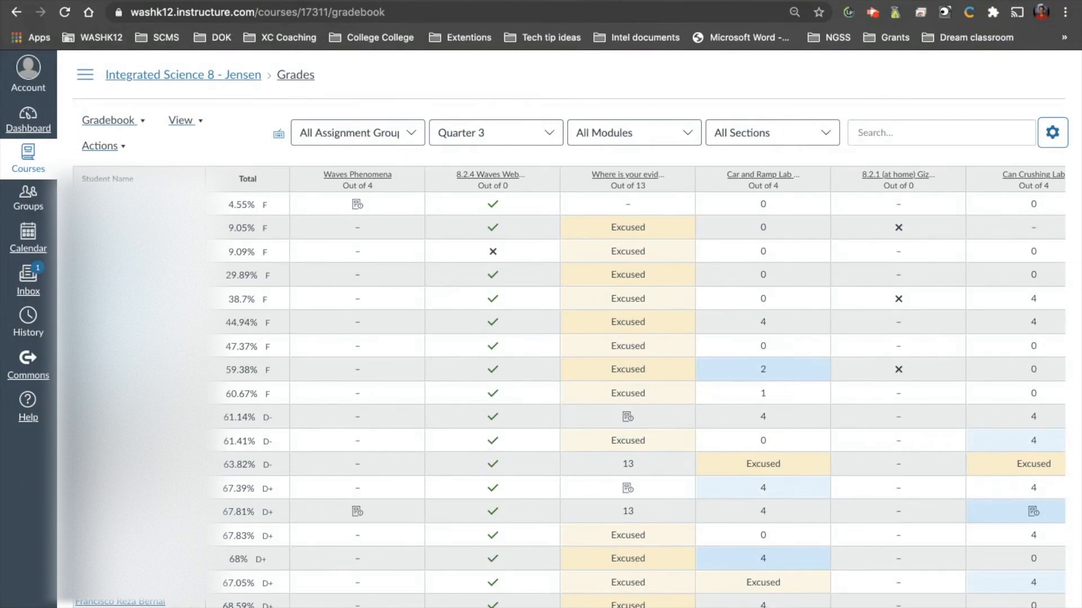
# Open gradebook settings, glance at Grade Posting Policy and return to Late Policies
pyautogui.click(1052, 133)
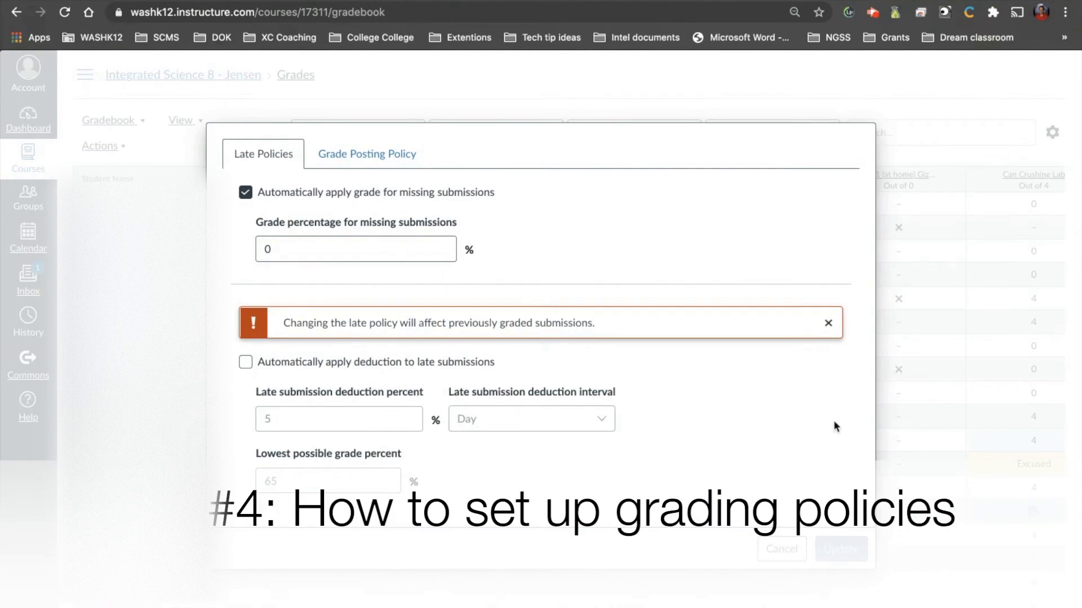
pyautogui.moveTo(590, 242)
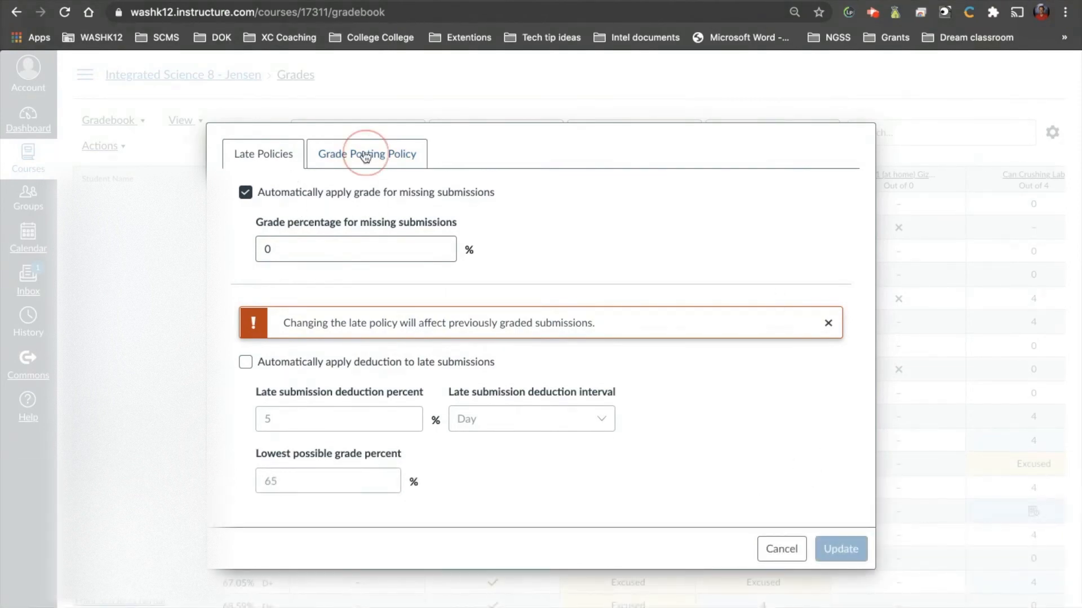
pyautogui.click(366, 155)
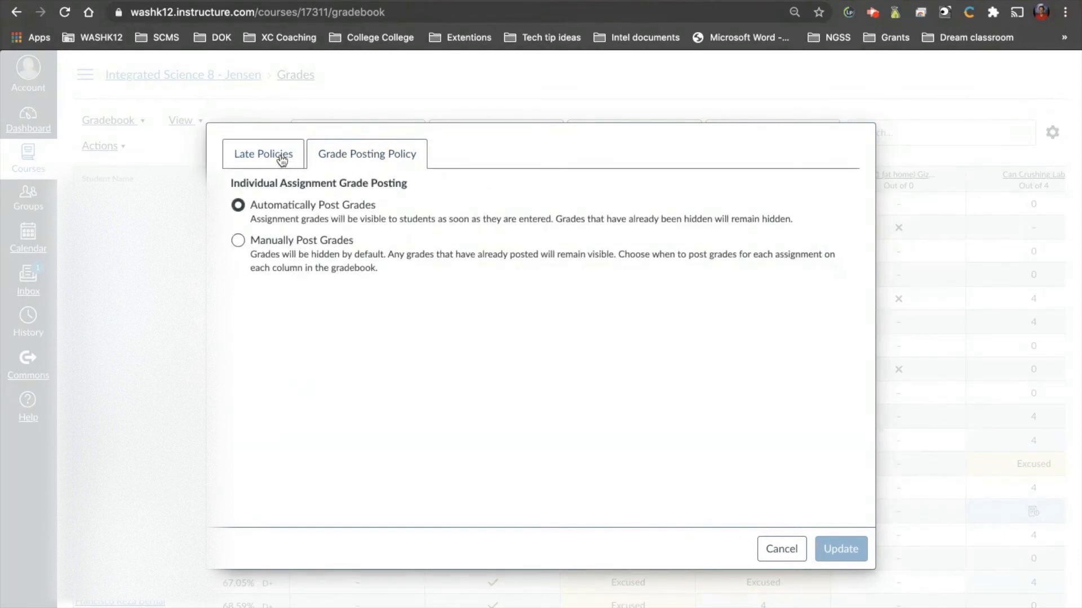
pyautogui.click(263, 154)
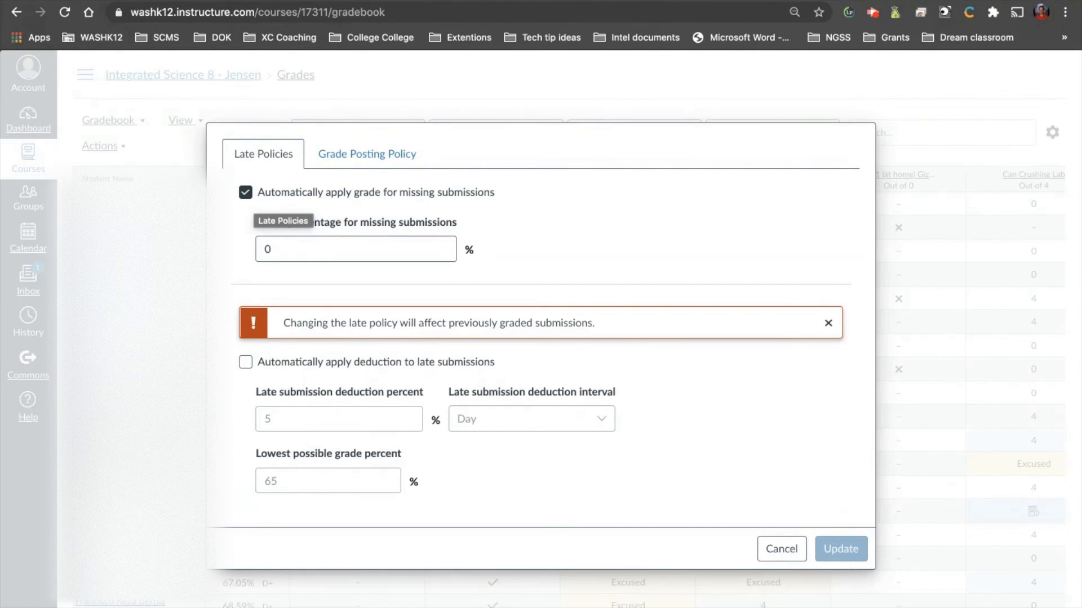
pyautogui.moveTo(331, 217)
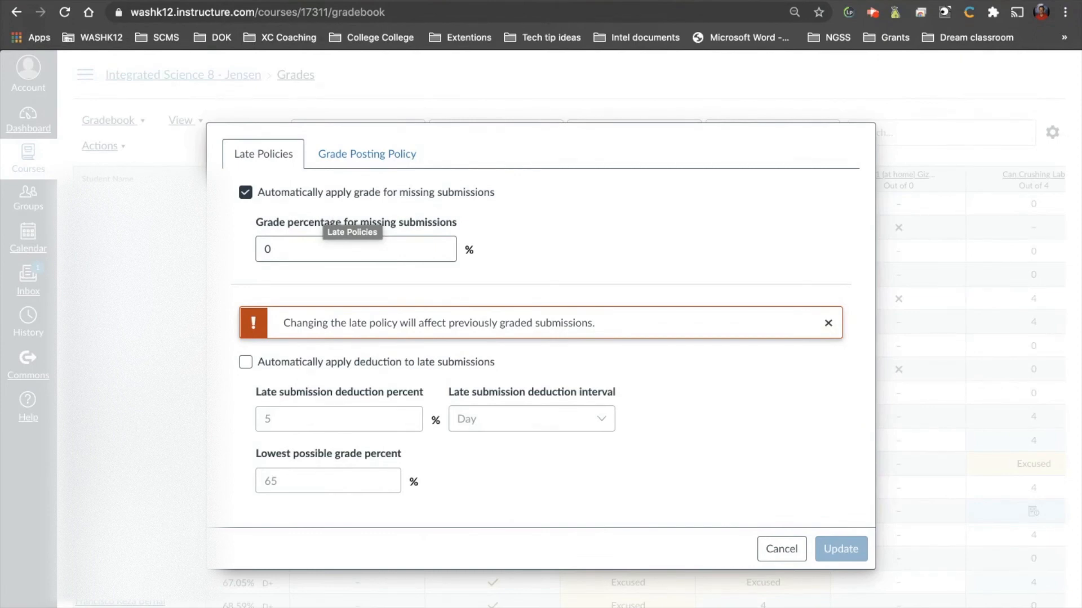
pyautogui.moveTo(278, 199)
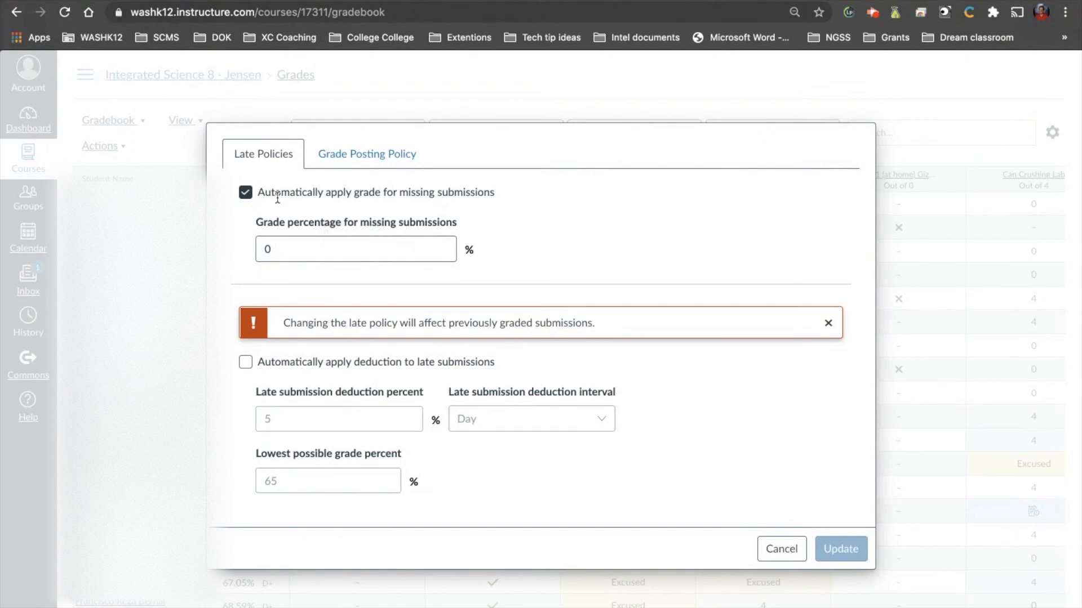
pyautogui.moveTo(462, 207)
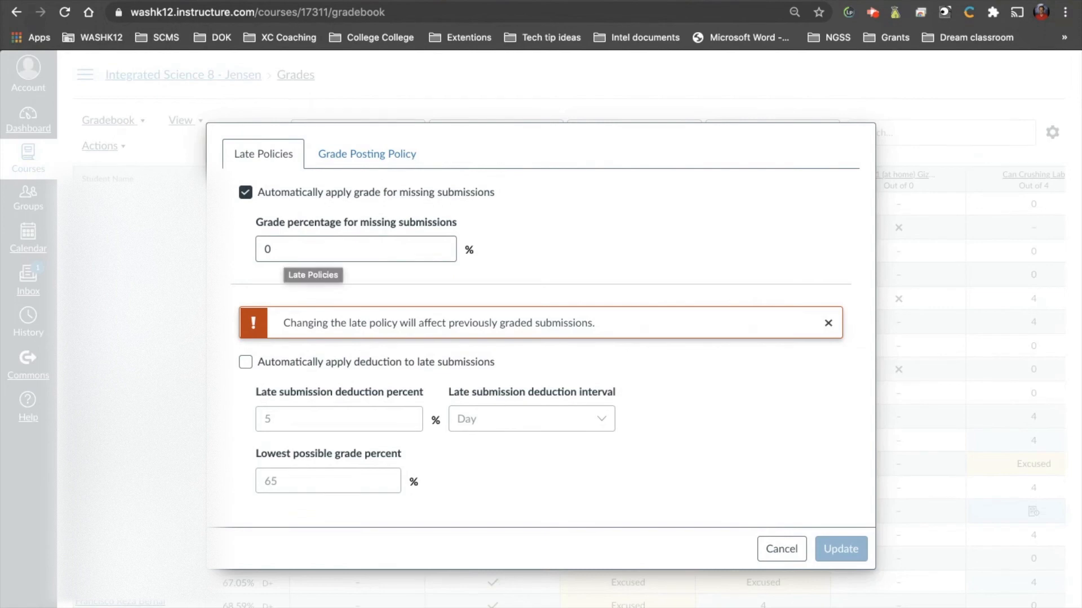
pyautogui.moveTo(285, 240)
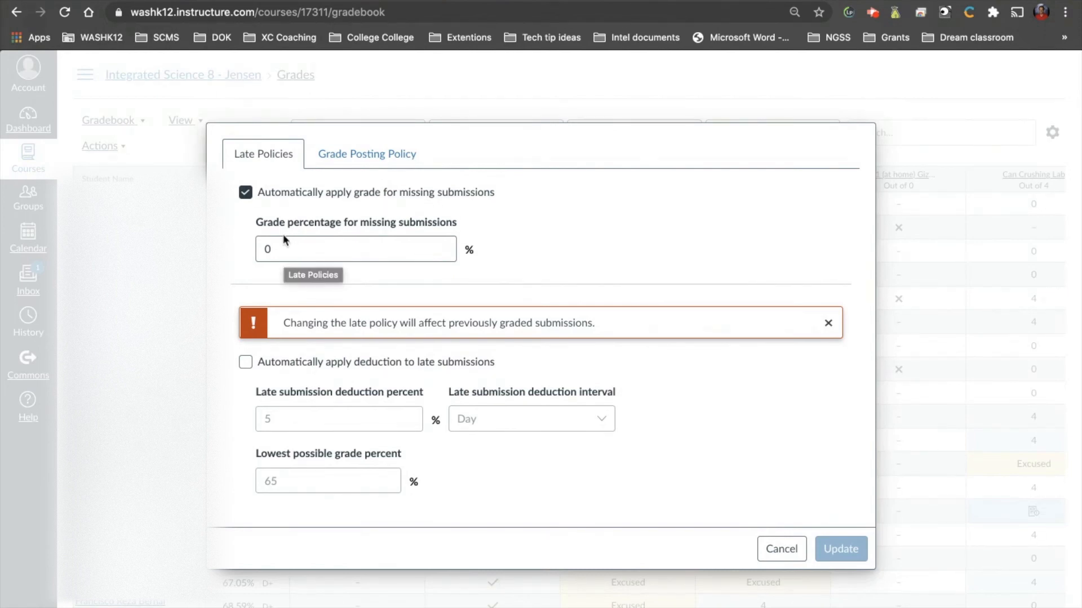
# Keep the missing submission grade percentage at 0%
pyautogui.click(355, 249)
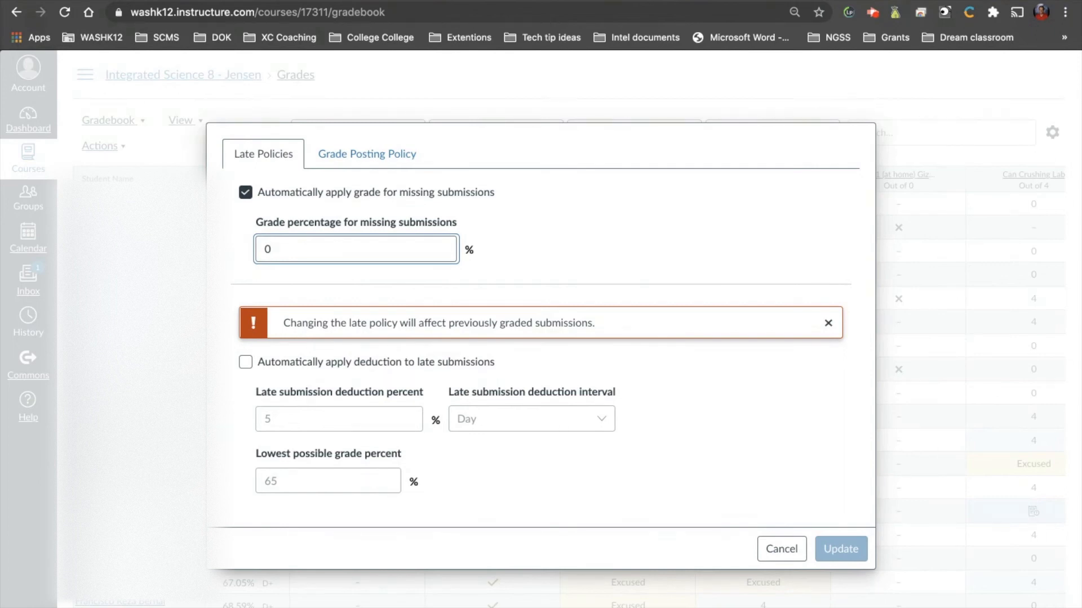
pyautogui.write('100')
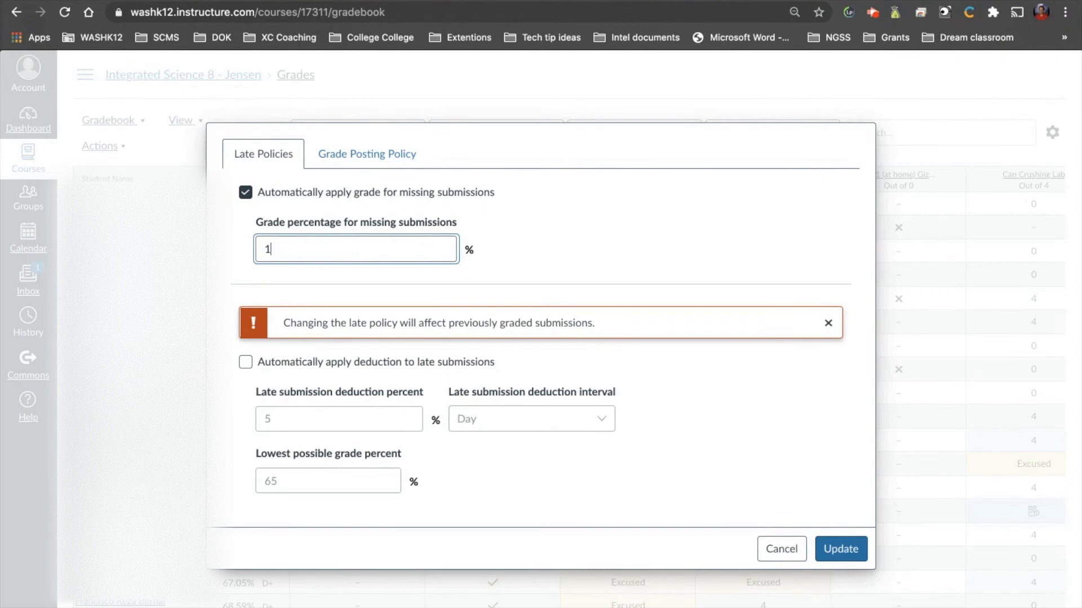
pyautogui.write('00')
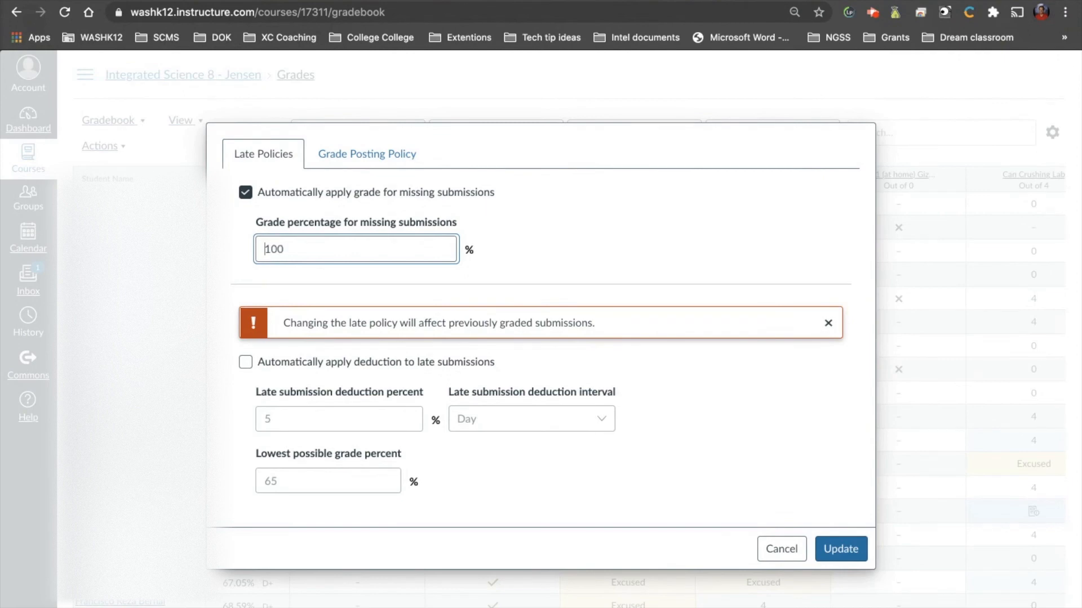
pyautogui.write('0')
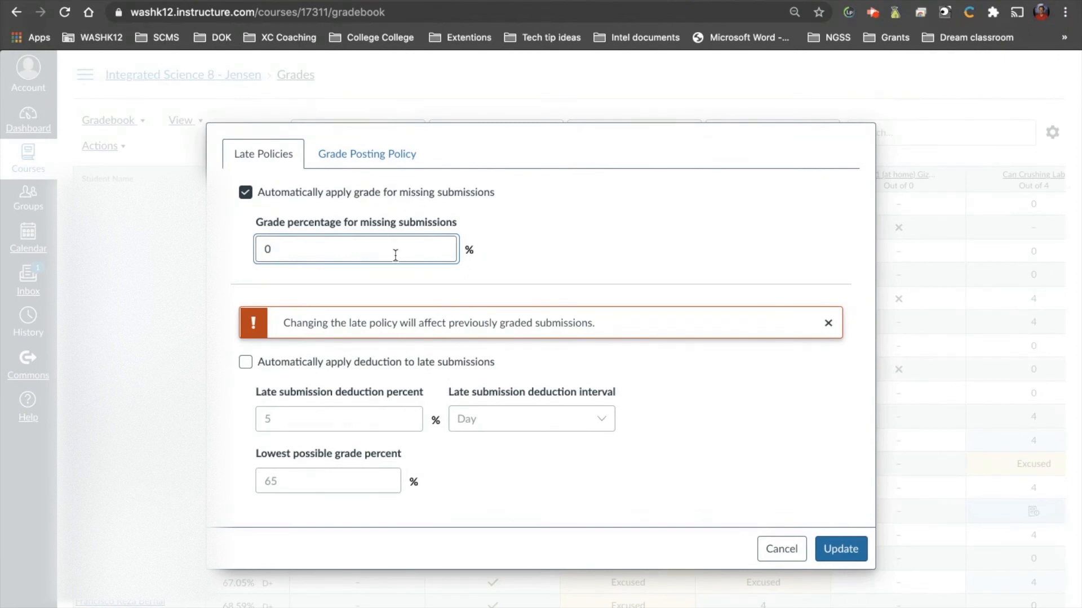
pyautogui.moveTo(359, 433)
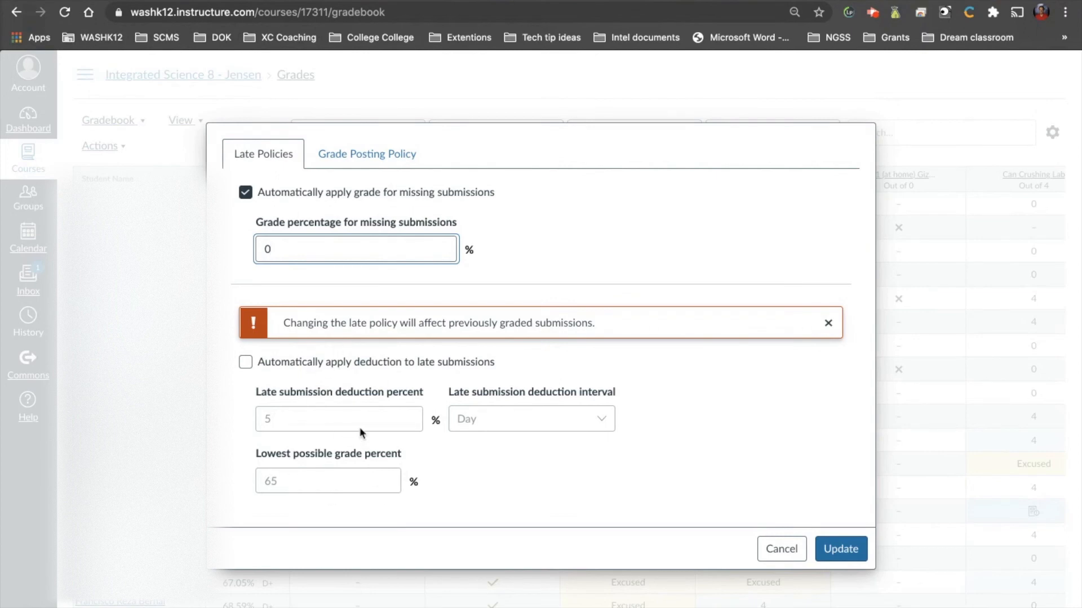
pyautogui.moveTo(359, 433)
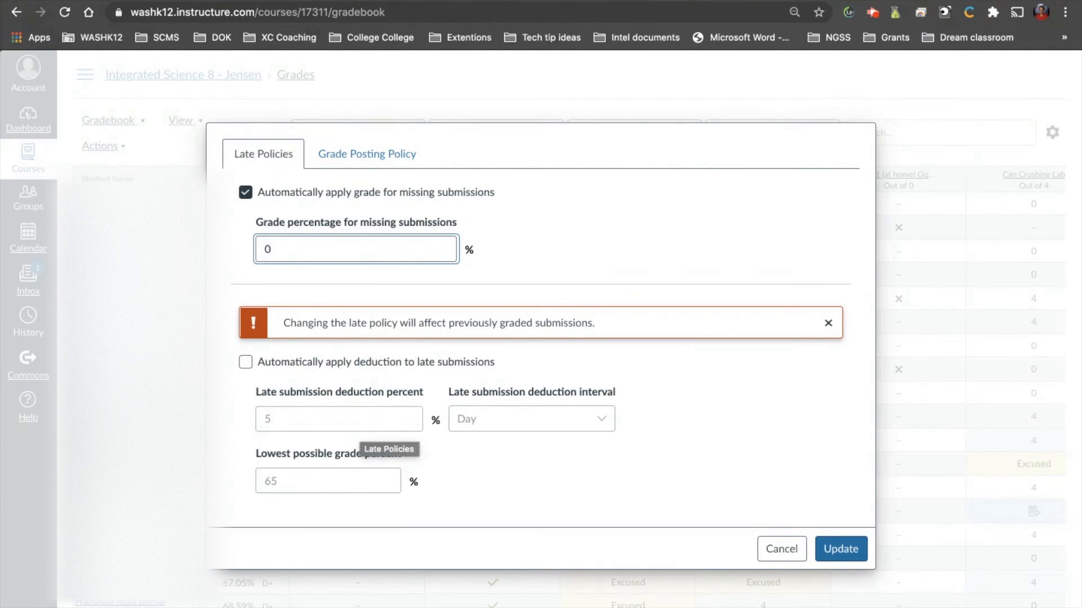
# Enable automatic late deductions, keeping 5% per Day
pyautogui.click(246, 361)
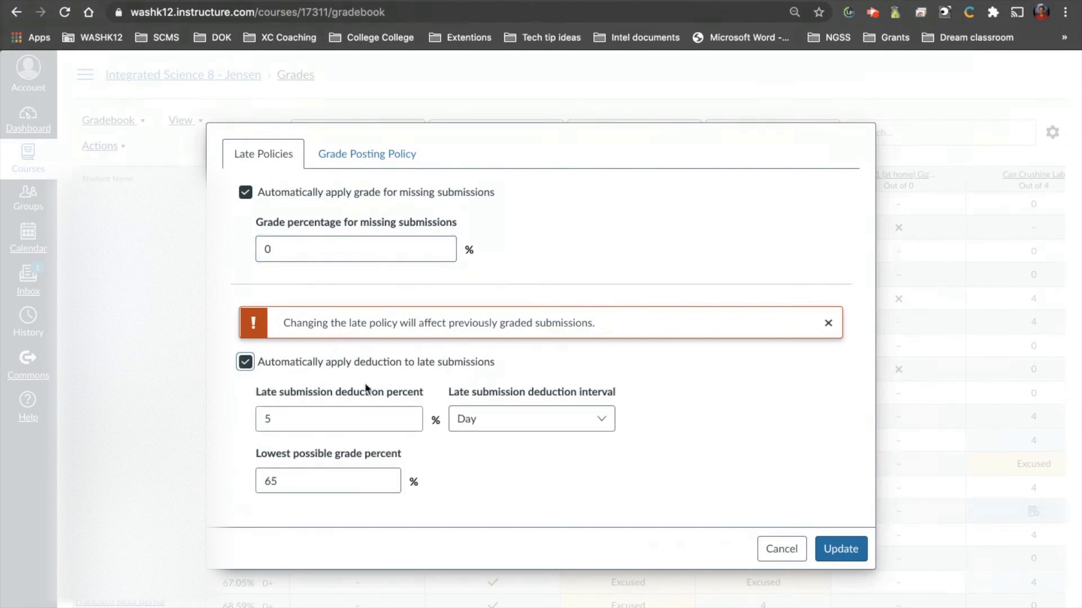
pyautogui.moveTo(263, 407)
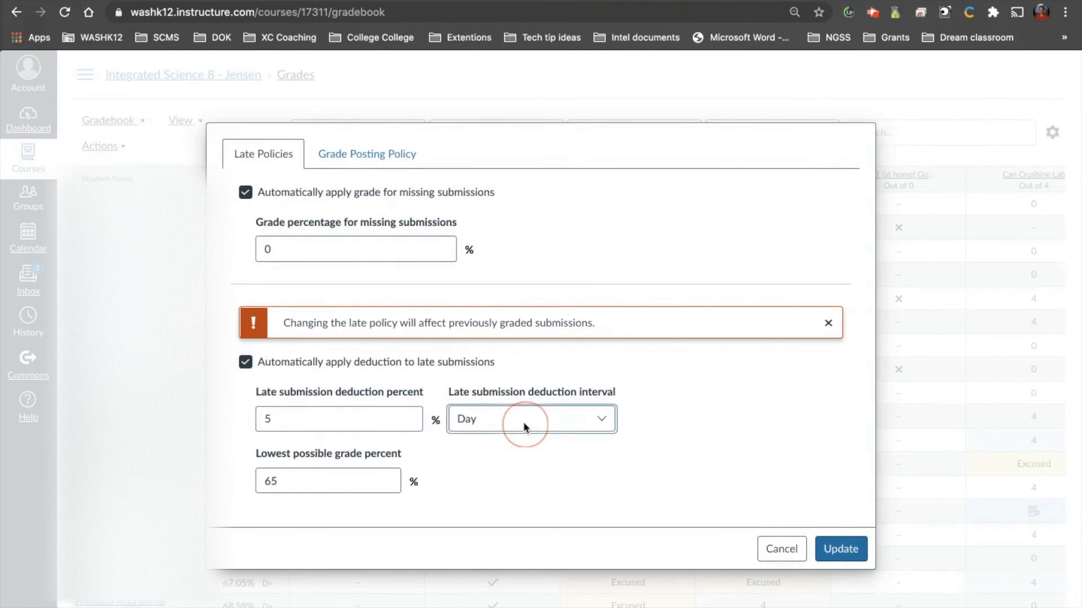
pyautogui.click(338, 419)
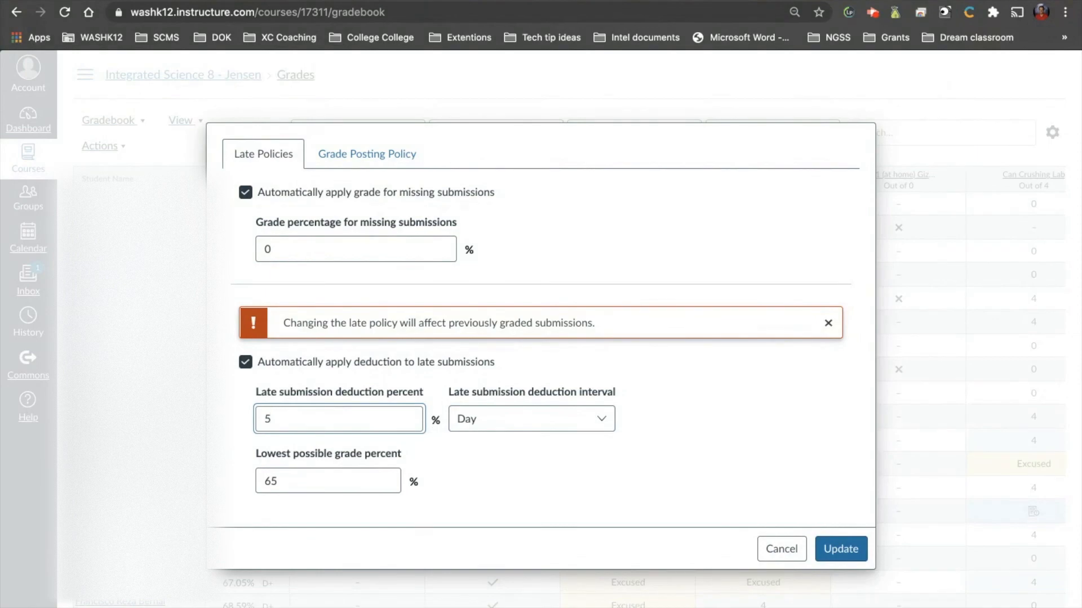
pyautogui.click(531, 420)
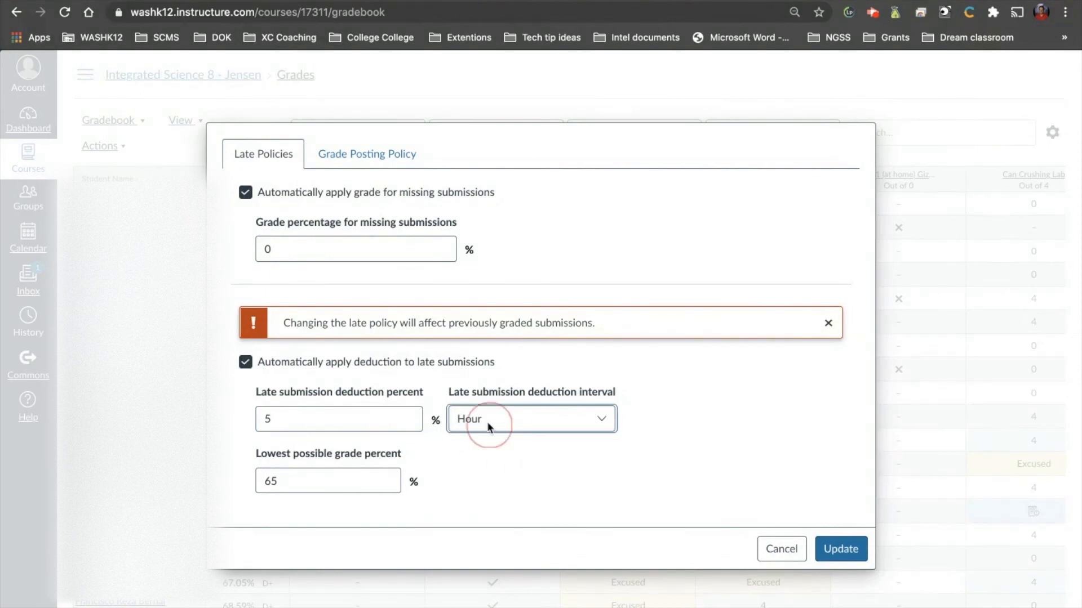
pyautogui.click(530, 419)
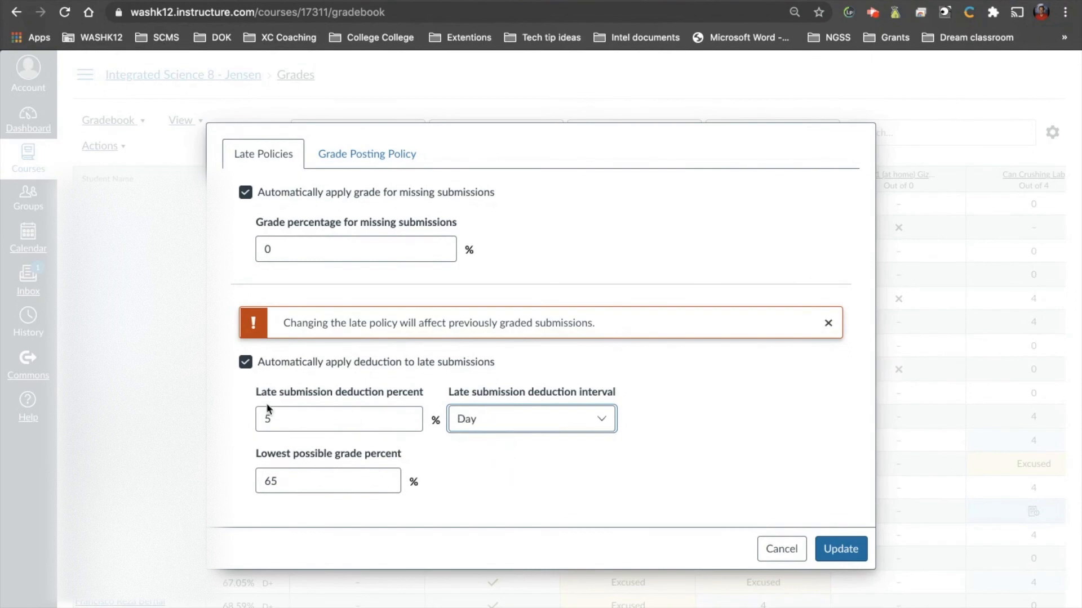
pyautogui.click(339, 419)
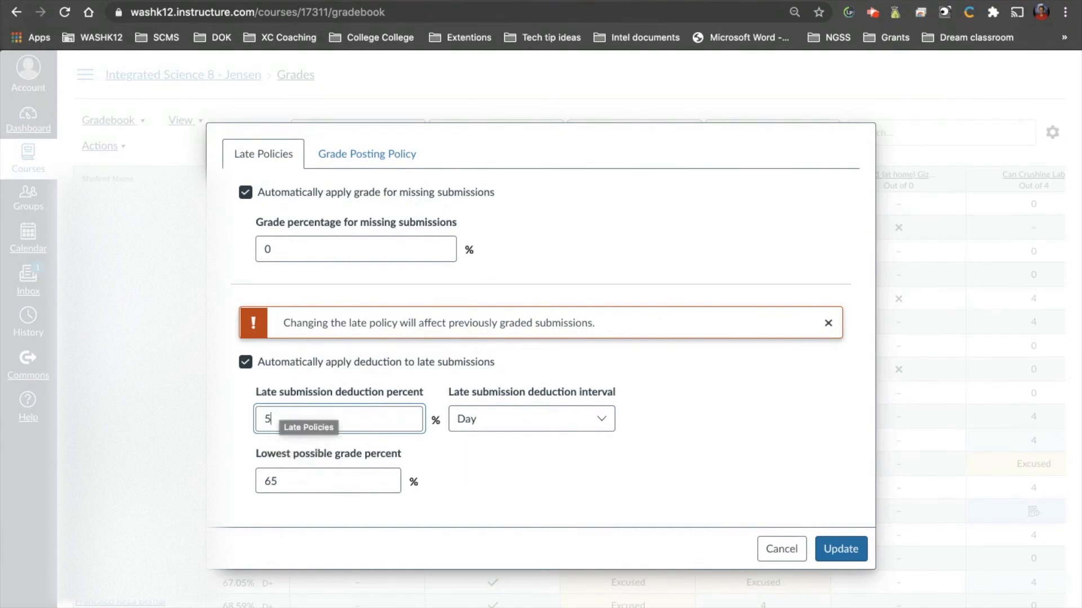
# Set the lowest possible grade percentage to 70
pyautogui.click(328, 481)
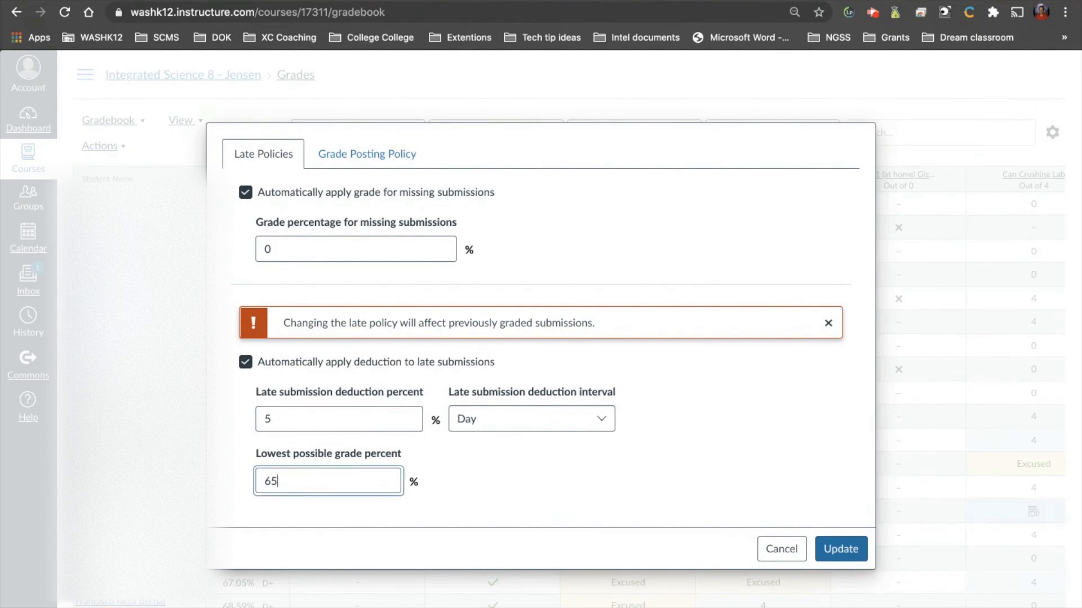
pyautogui.write('60')
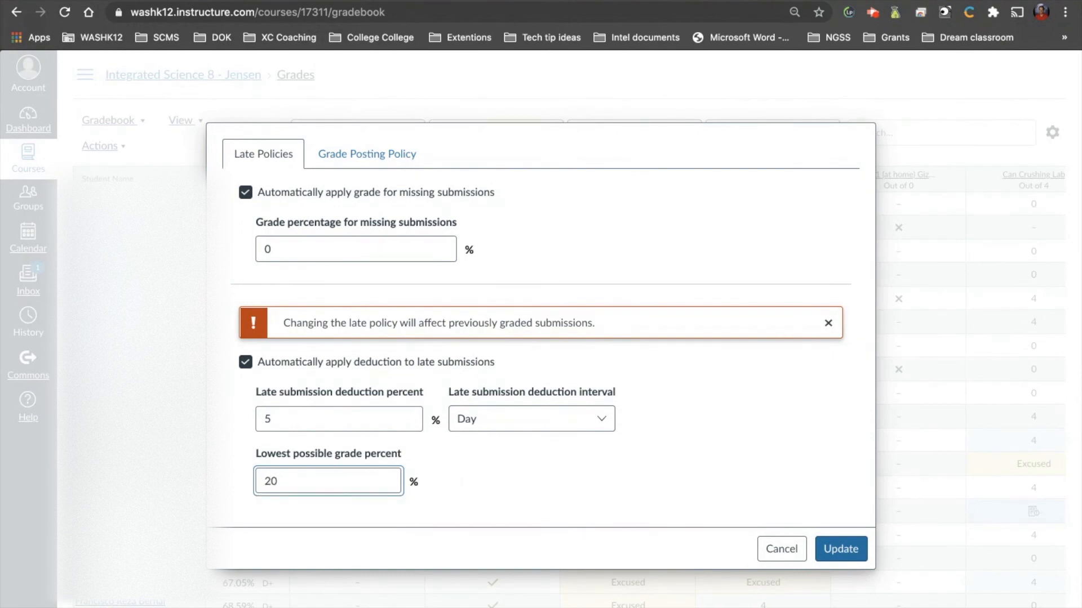
pyautogui.write('70')
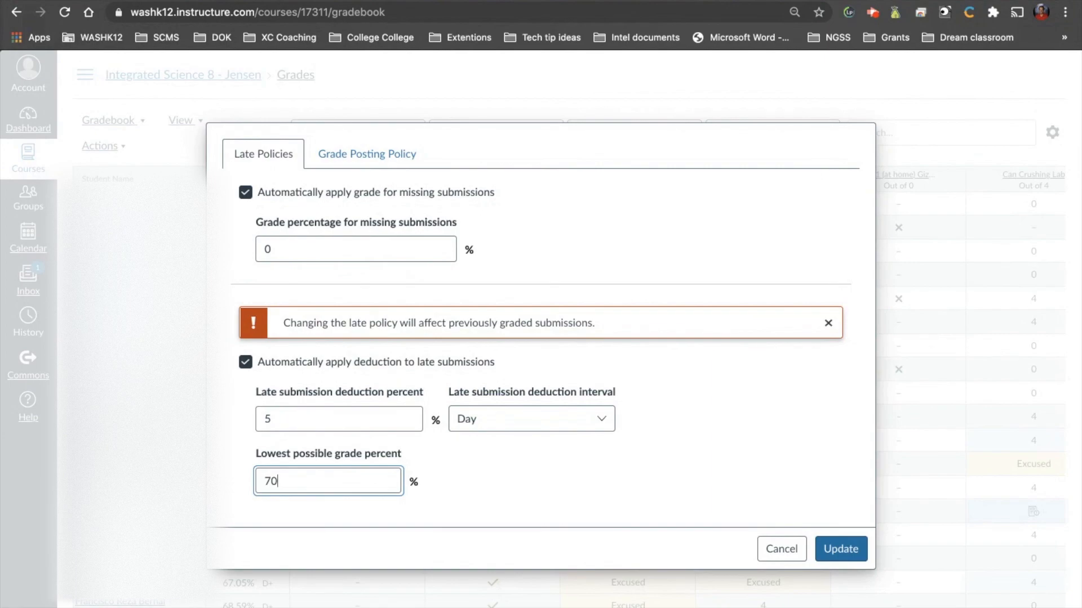